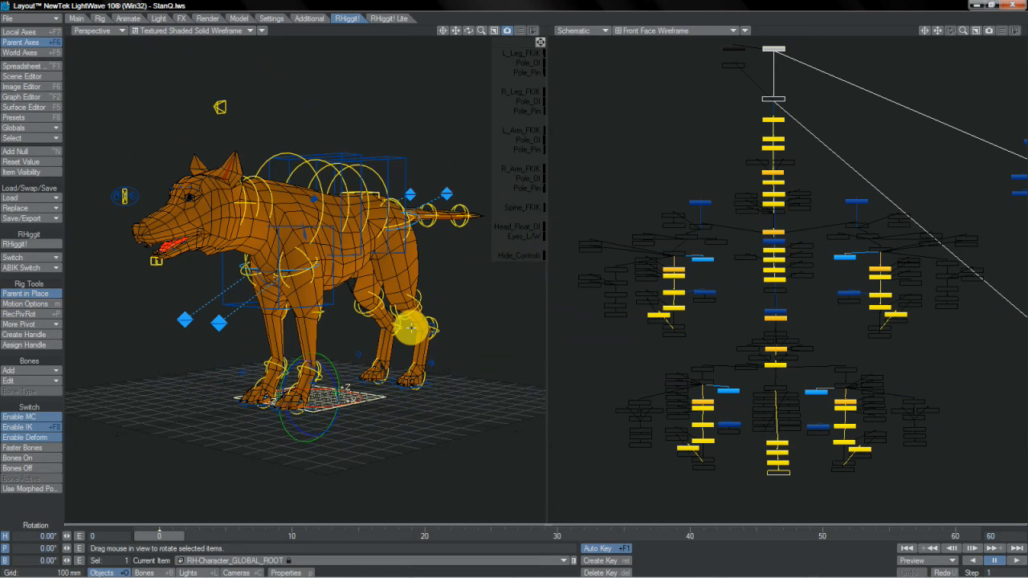
Step: Load the human character scene AdvD.lws in place of the wolf rig
left_click_drag(411, 328, 404, 446)
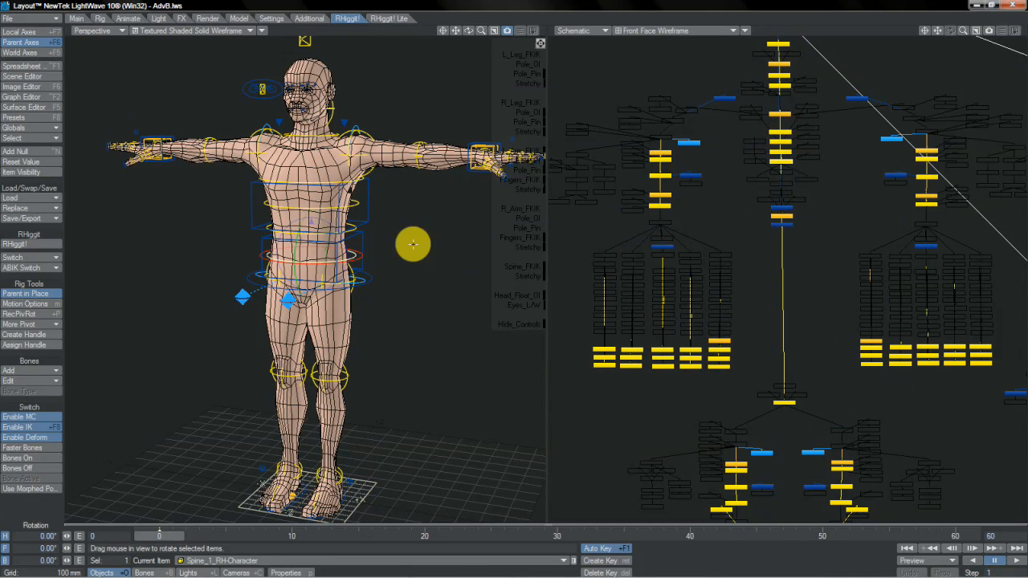
Step: Pull the right arm forward into a pointing pose and turn the character's head
left_click_drag(412, 244, 514, 270)
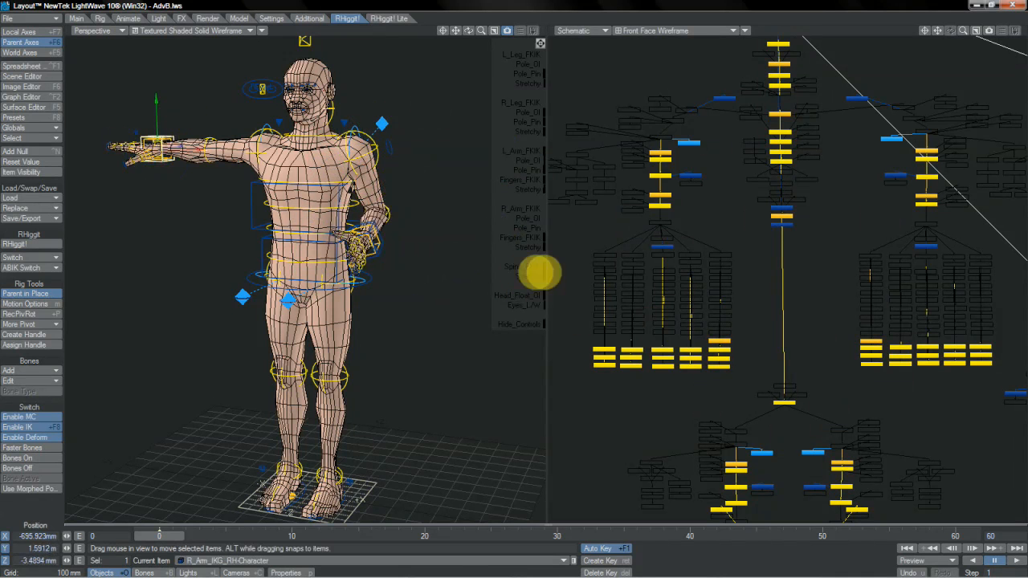
left_click_drag(538, 273, 385, 161)
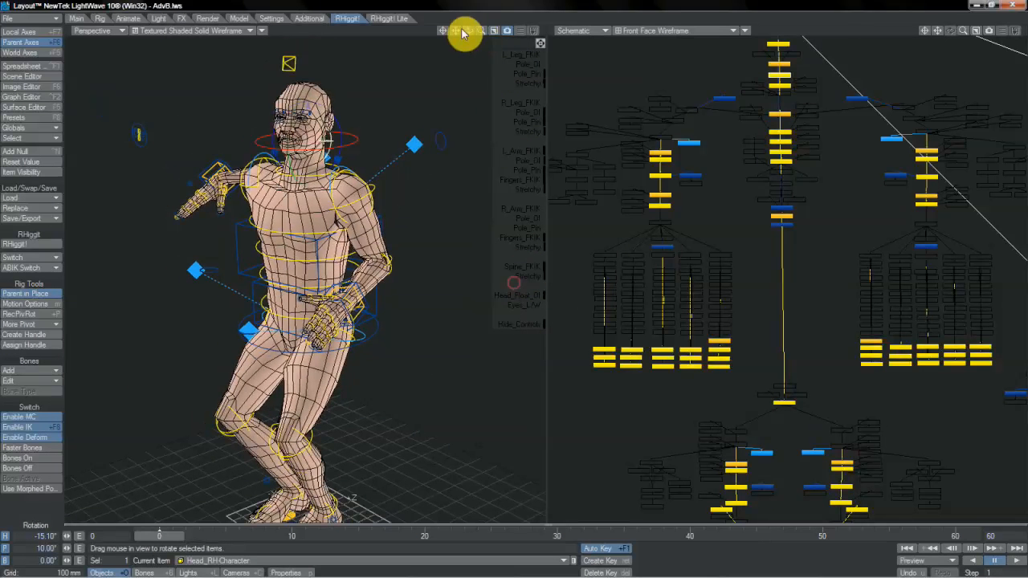
Step: Raise the arm at the shoulder offset, reposition elbow and knee, scale the foot, then load StandFace.lws
left_click_drag(466, 33, 522, 273)
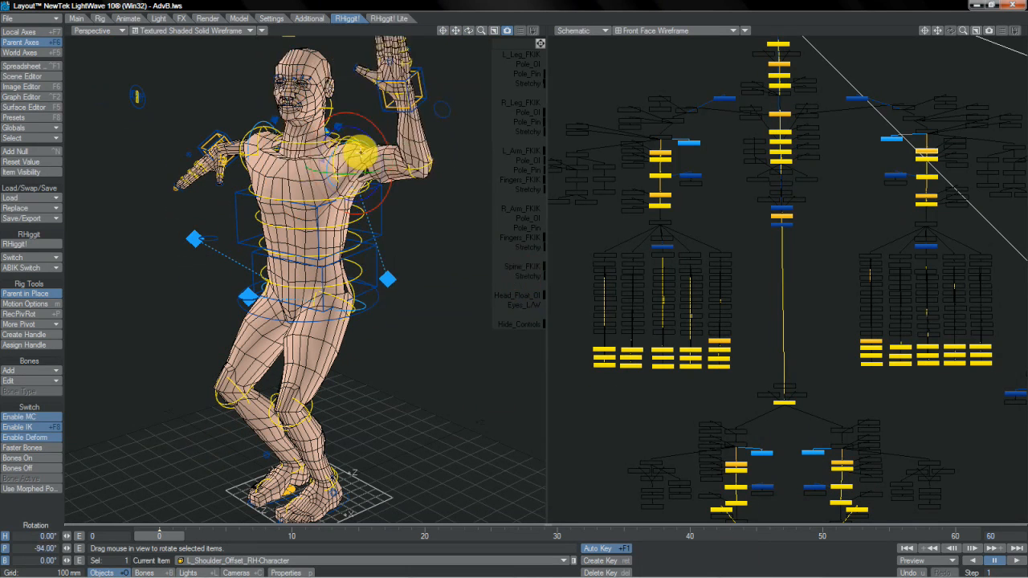
left_click_drag(361, 147, 530, 273)
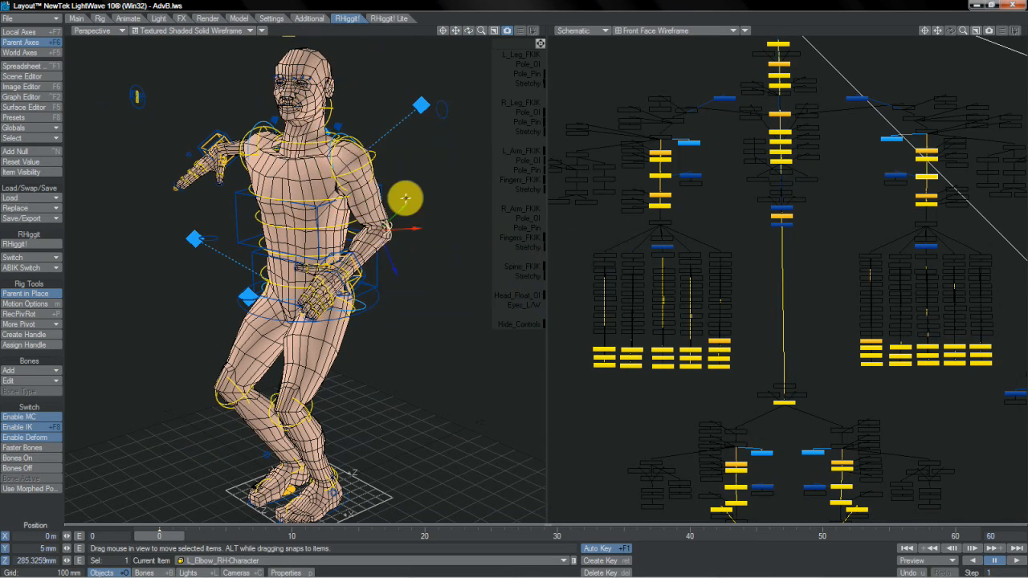
left_click_drag(404, 199, 409, 257)
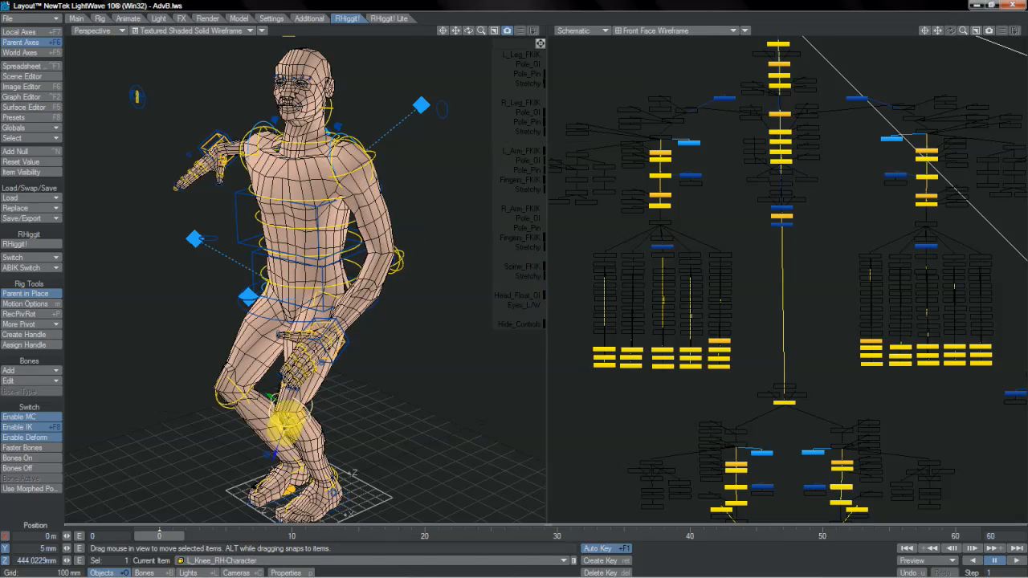
left_click_drag(285, 425, 346, 498)
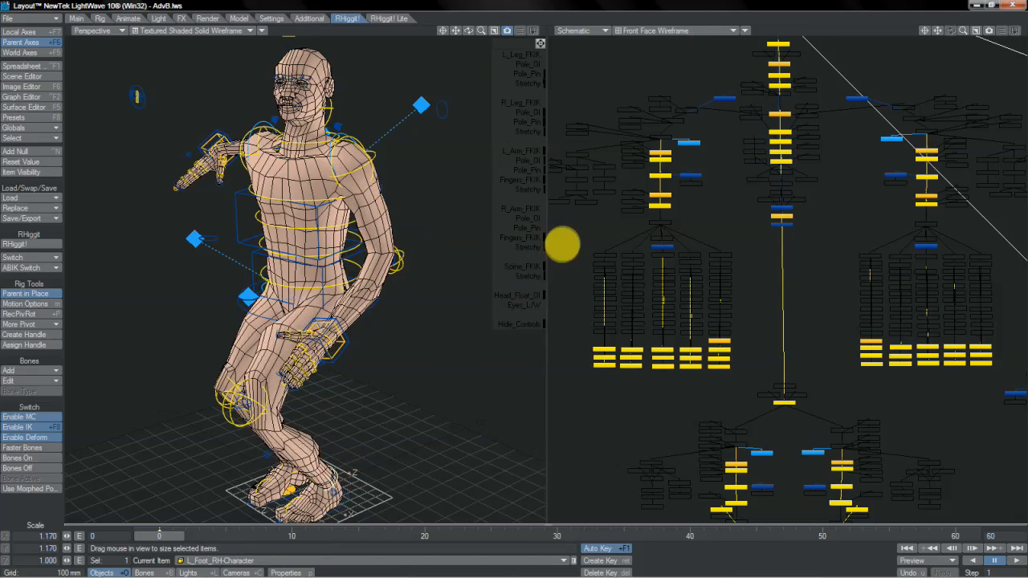
left_click_drag(562, 244, 369, 336)
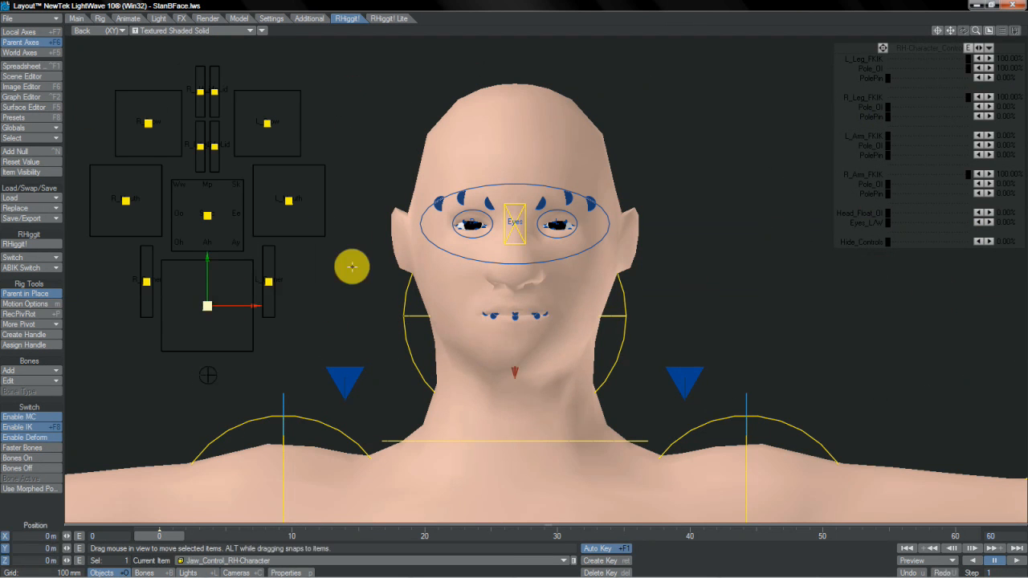
Step: Reshape the lips with Mouth_Control and the lip bones, moving and tilting the mouth
left_click_drag(352, 267, 526, 286)
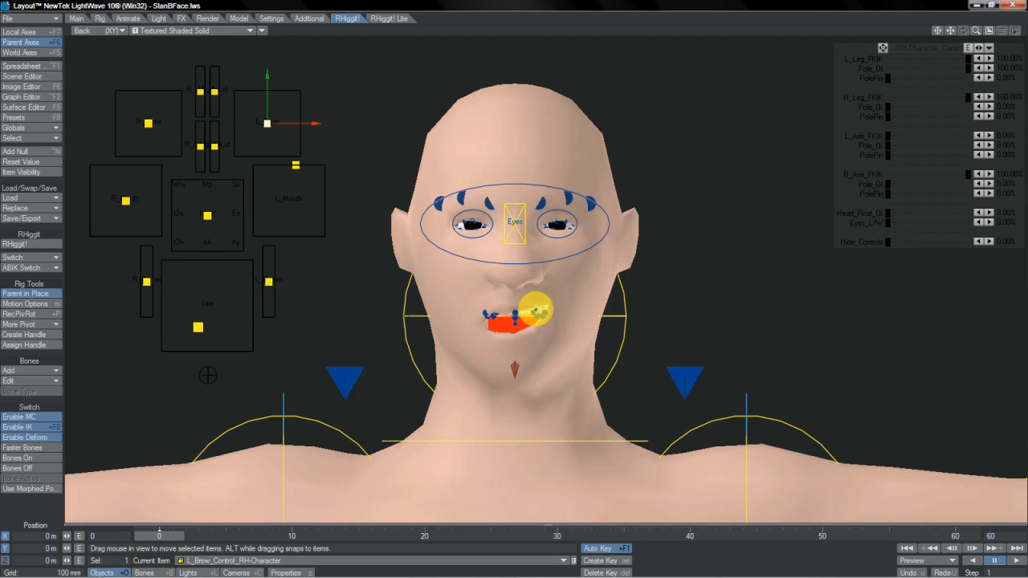
left_click(533, 312)
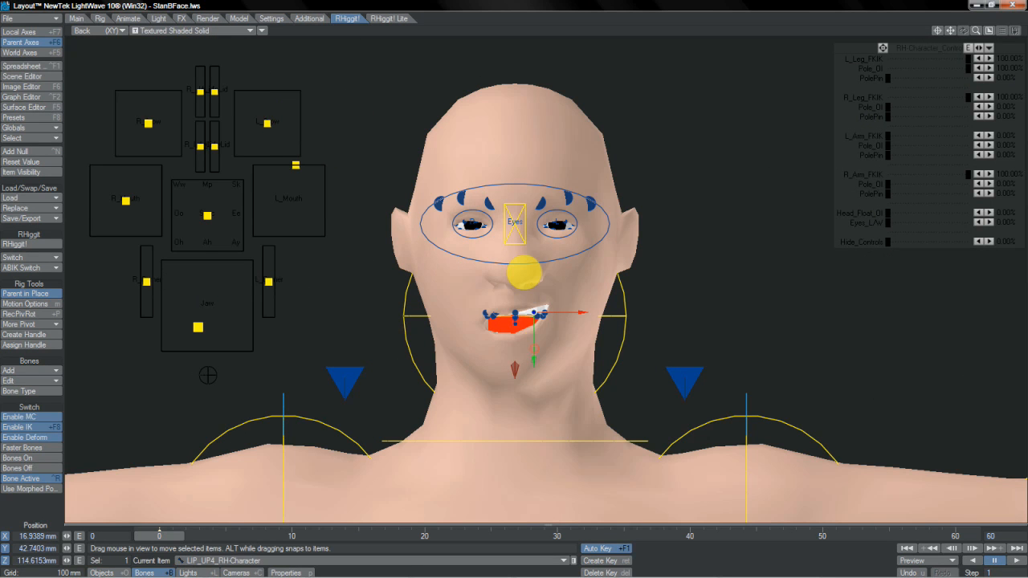
left_click_drag(533, 321, 533, 305)
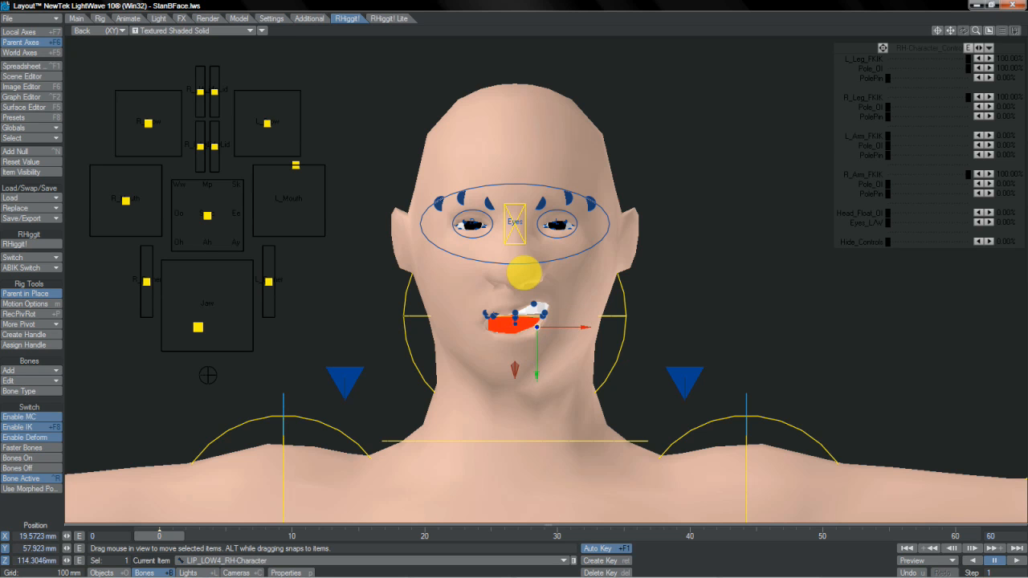
left_click_drag(522, 270, 566, 196)
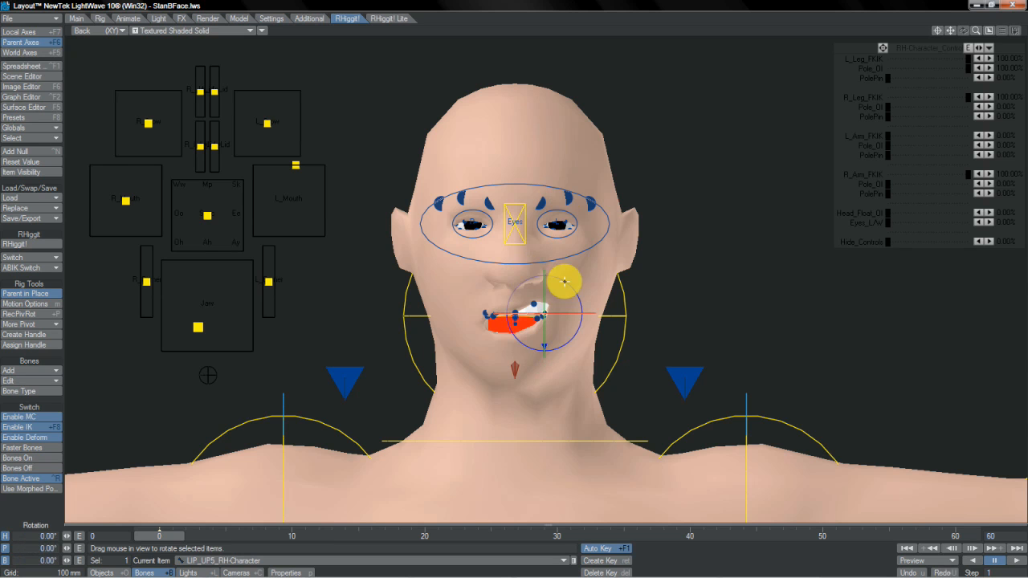
left_click_drag(564, 281, 527, 276)
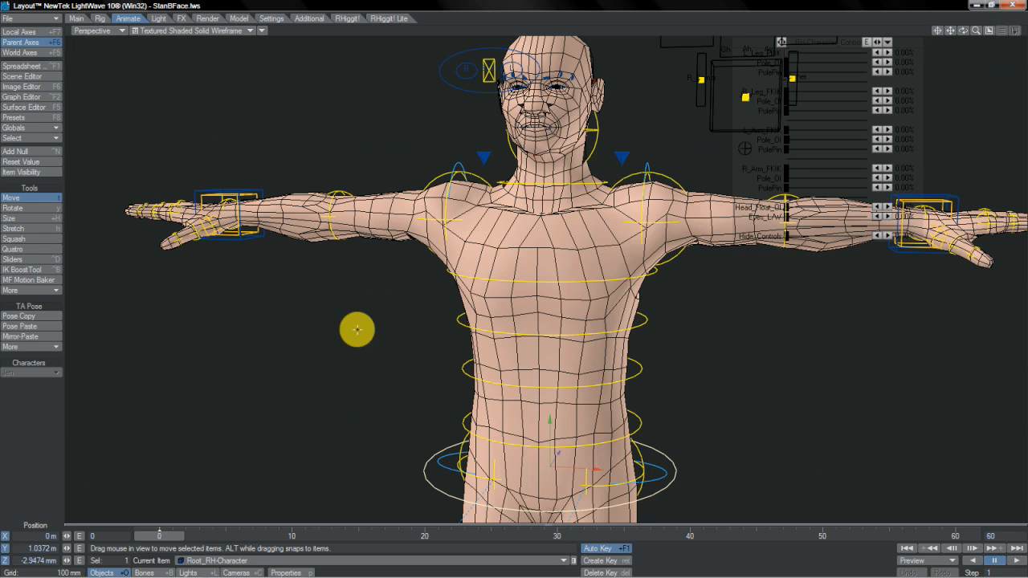
left_click(19, 41)
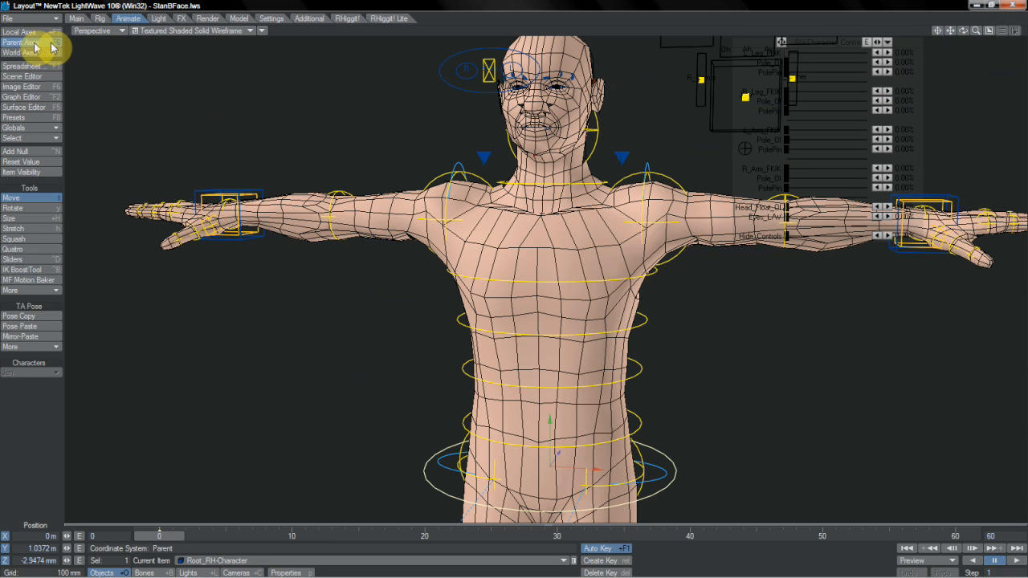
left_click(19, 51)
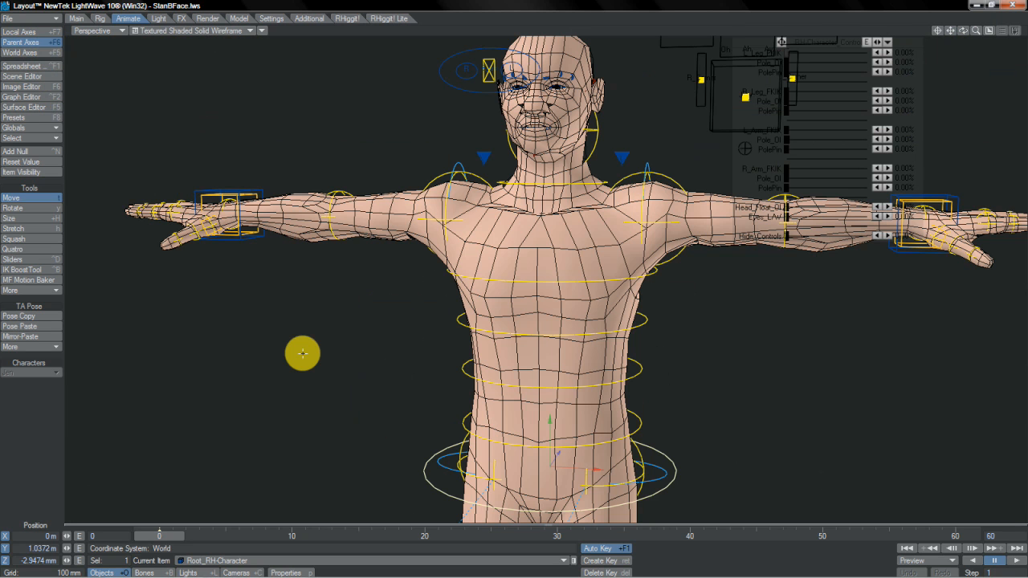
left_click(13, 209)
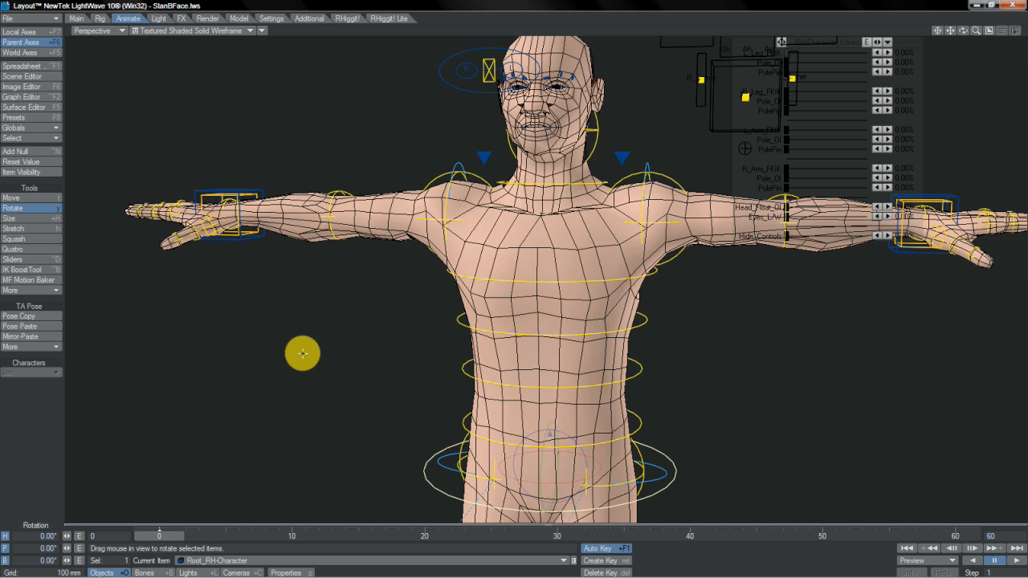
left_click(15, 228)
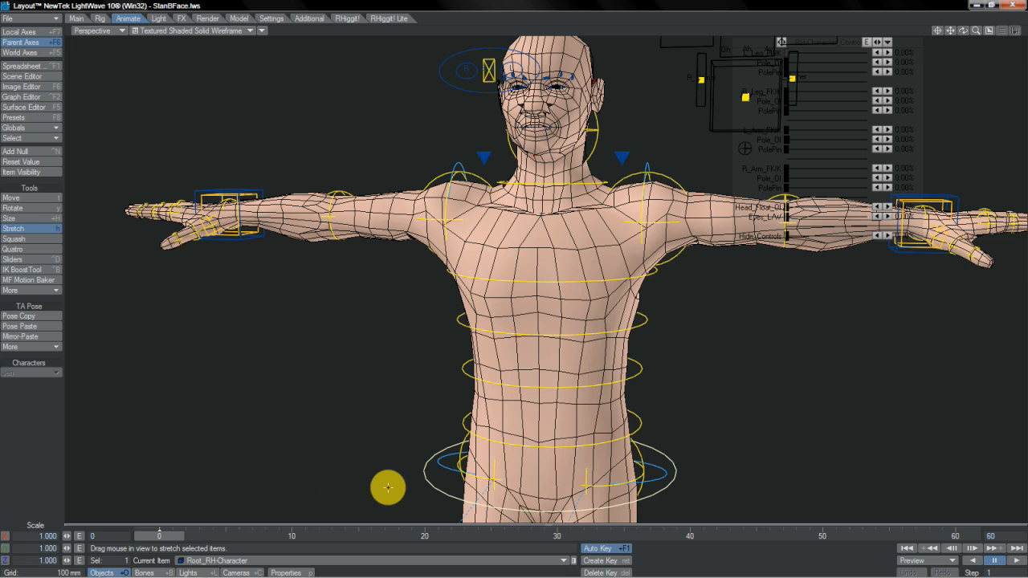
left_click(13, 198)
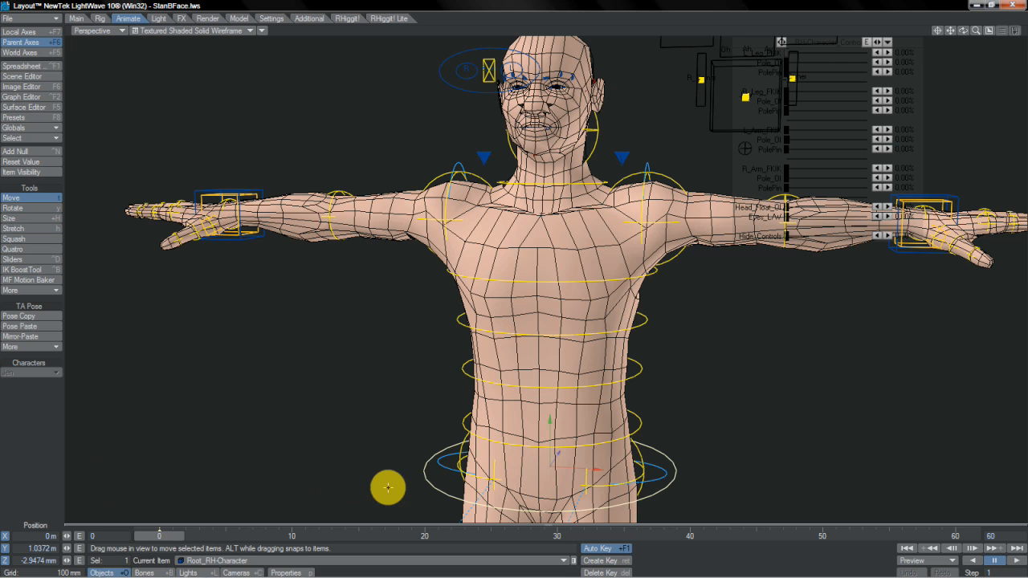
left_click(12, 209)
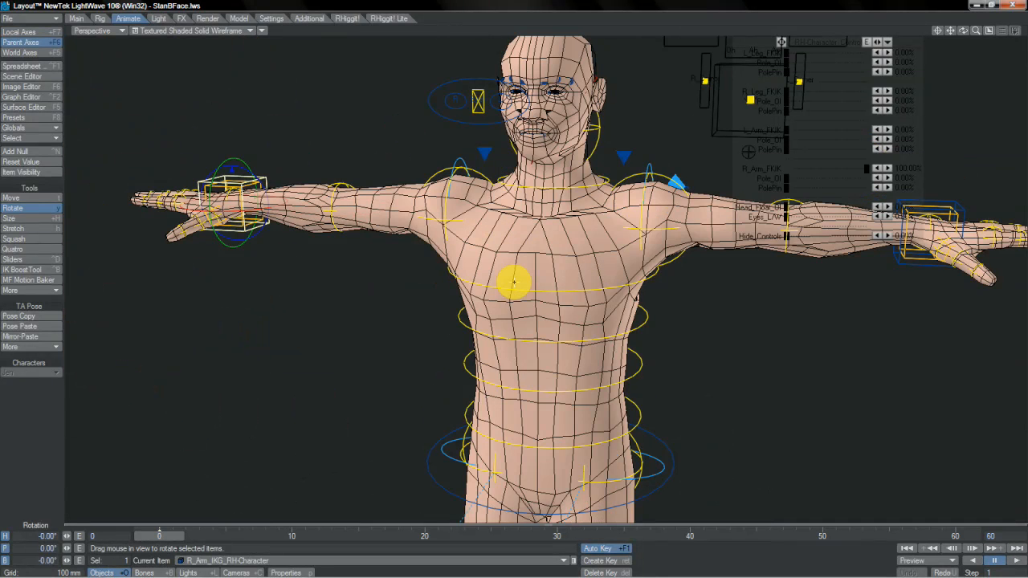
Step: Lower the right arm by moving its hand IK control in parent space
left_click(11, 197)
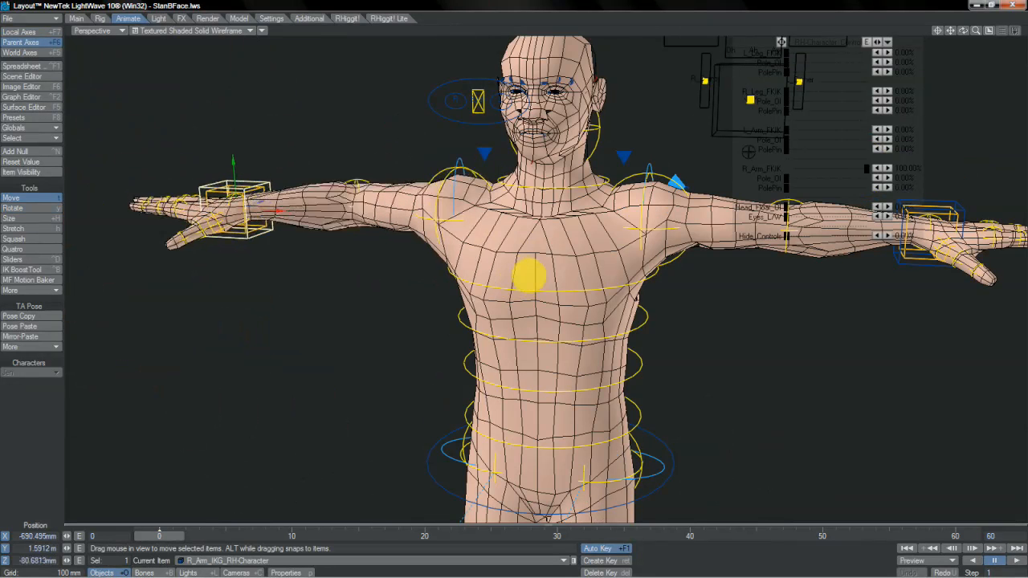
left_click(13, 208)
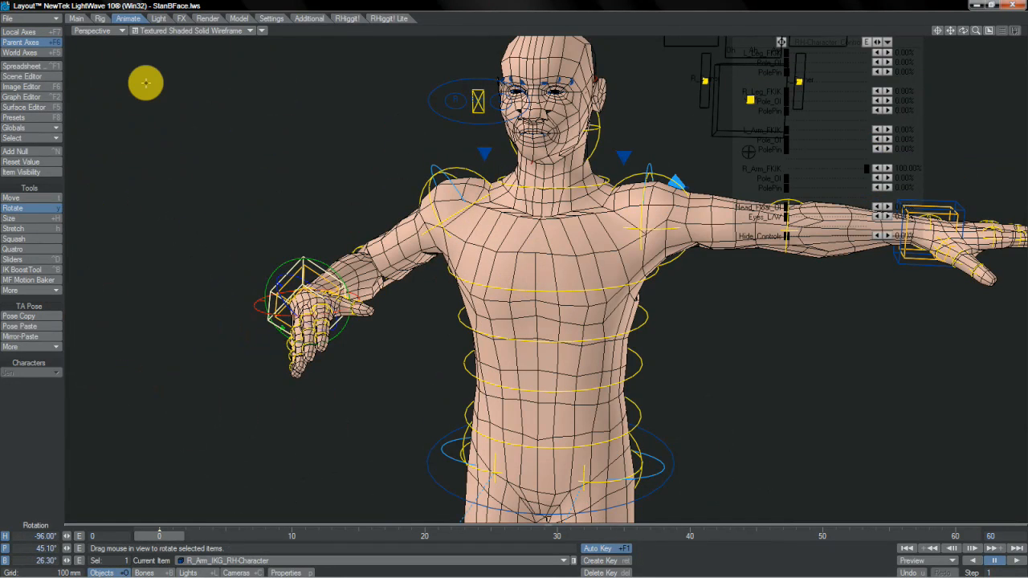
left_click(11, 198)
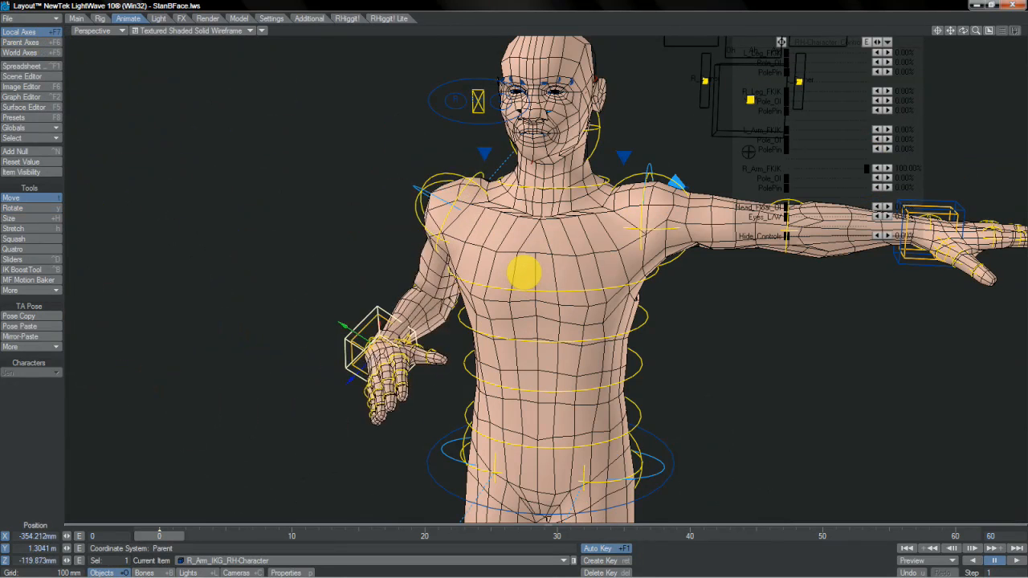
left_click_drag(369, 337, 286, 289)
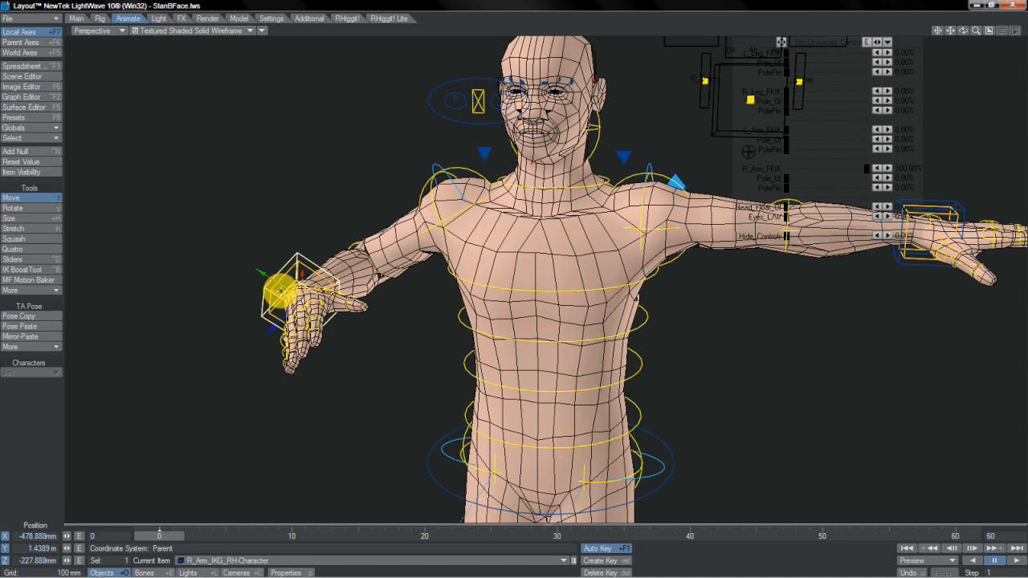
Step: Switch to world coordinates and take up L_Shoulder for rotating
left_click(20, 52)
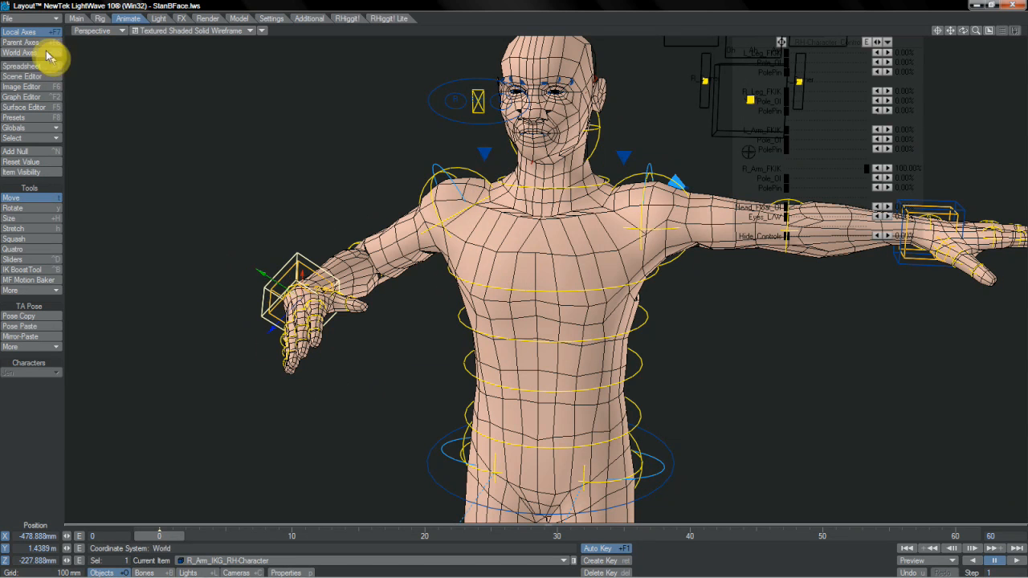
left_click(19, 53)
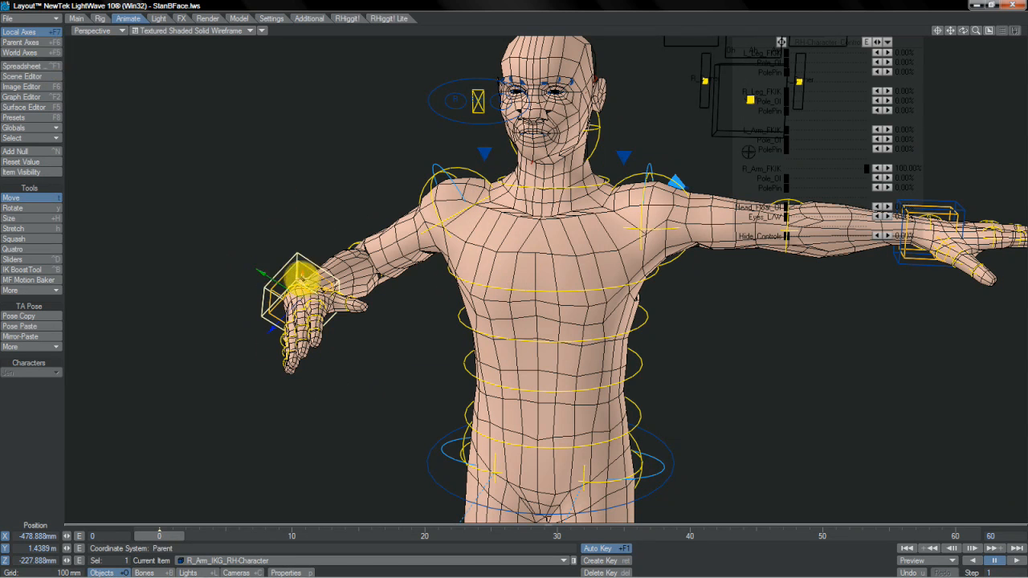
left_click(13, 209)
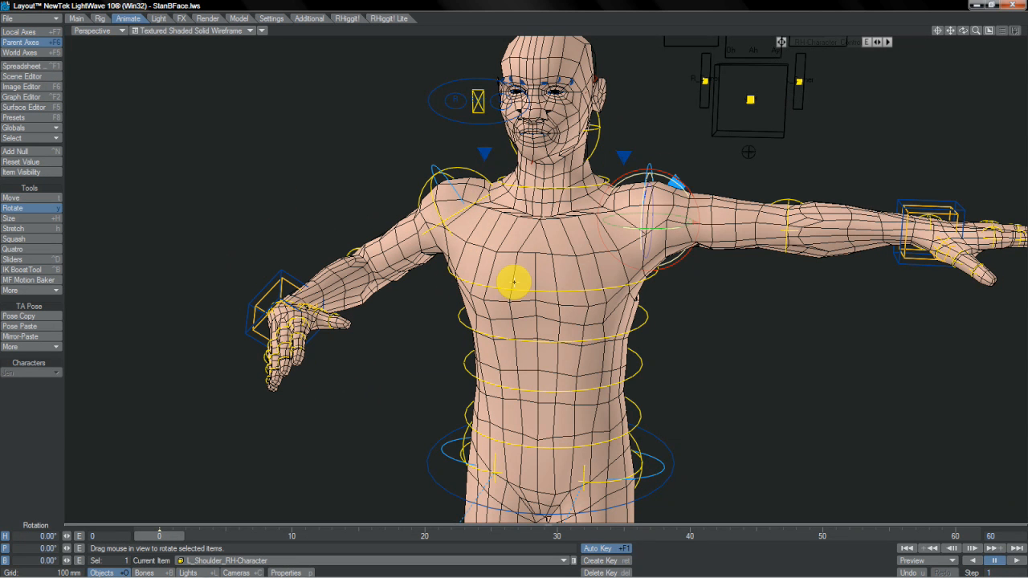
Step: Rotate L_Shoulder down, undo back to T-pose, and orbit to look down on the character
left_click_drag(510, 281, 618, 157)
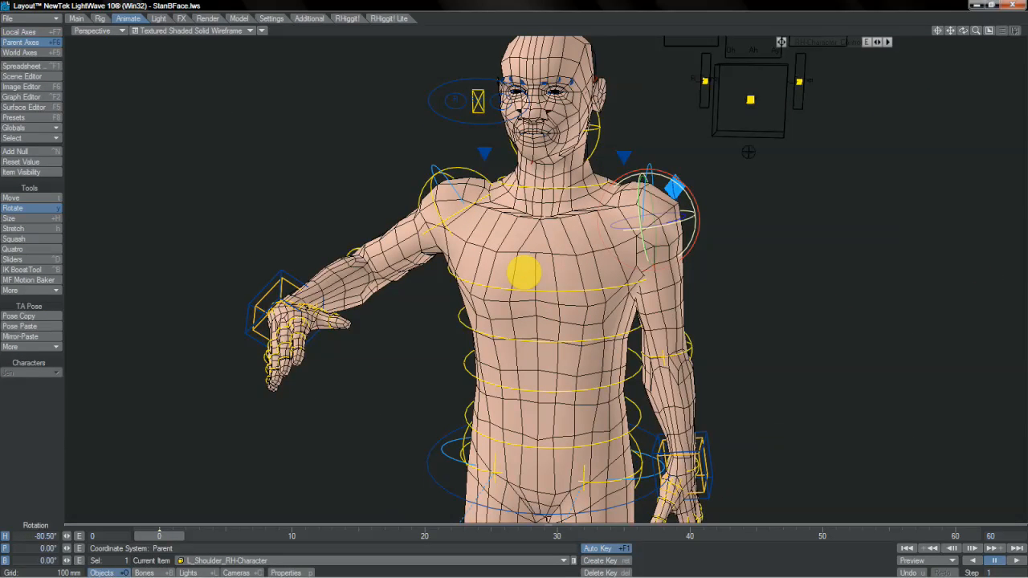
left_click(19, 32)
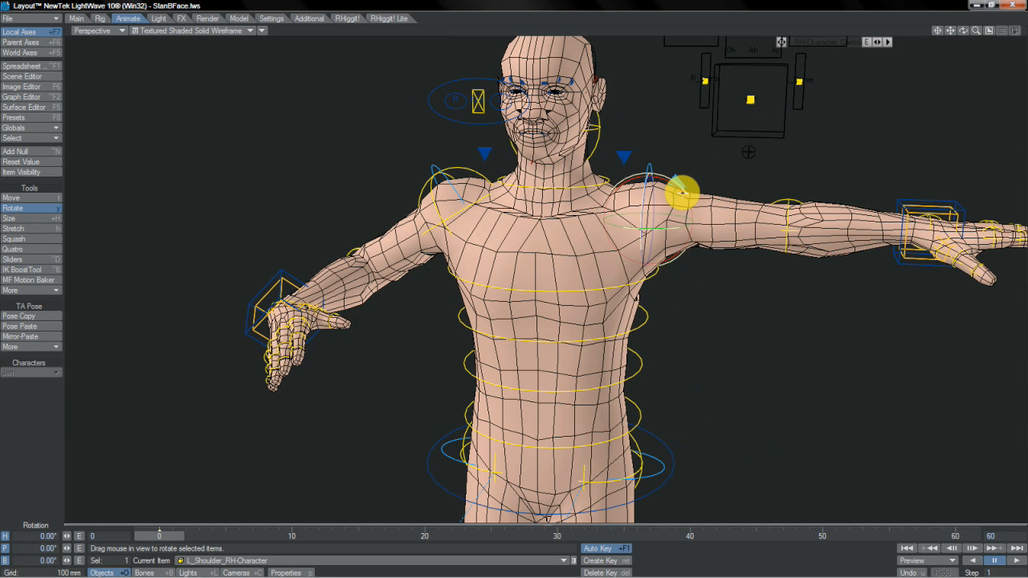
left_click_drag(677, 189, 526, 277)
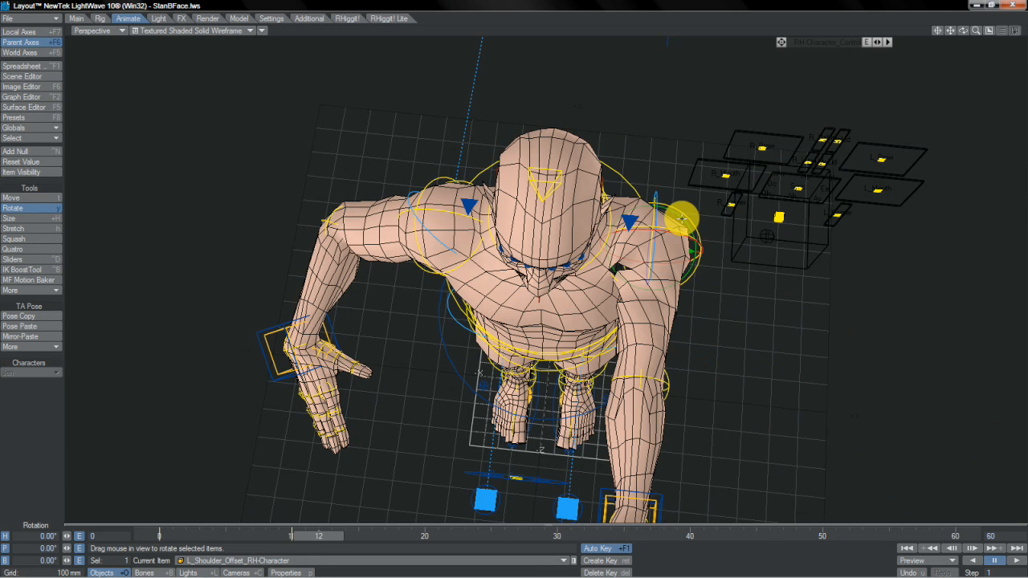
Step: Test L_Shoulder's pivot up close and reset it to 0, then bank L_Shoulder_Offset to raise the shoulder
left_click_drag(317, 536, 291, 537)
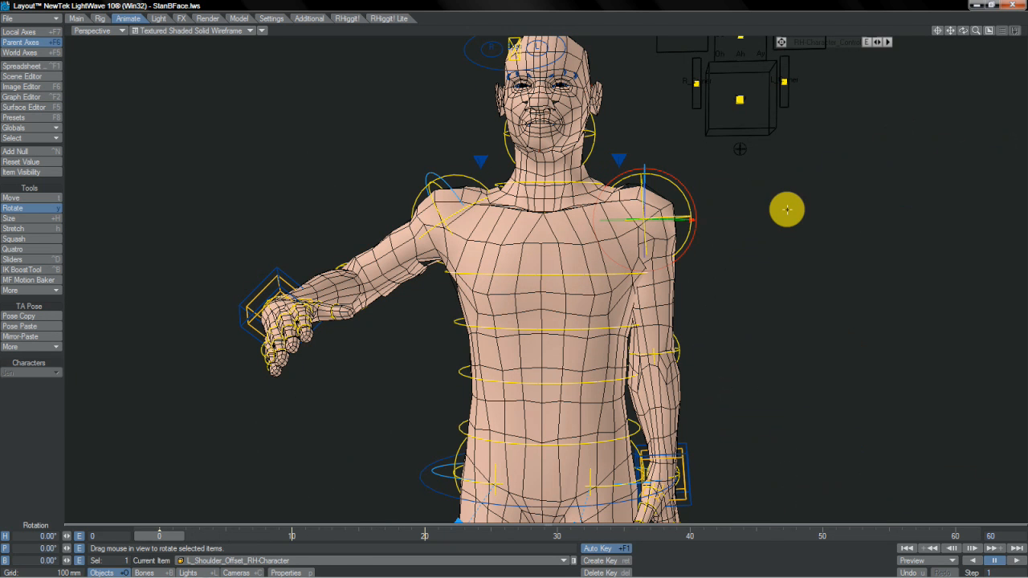
left_click_drag(690, 217, 642, 209)
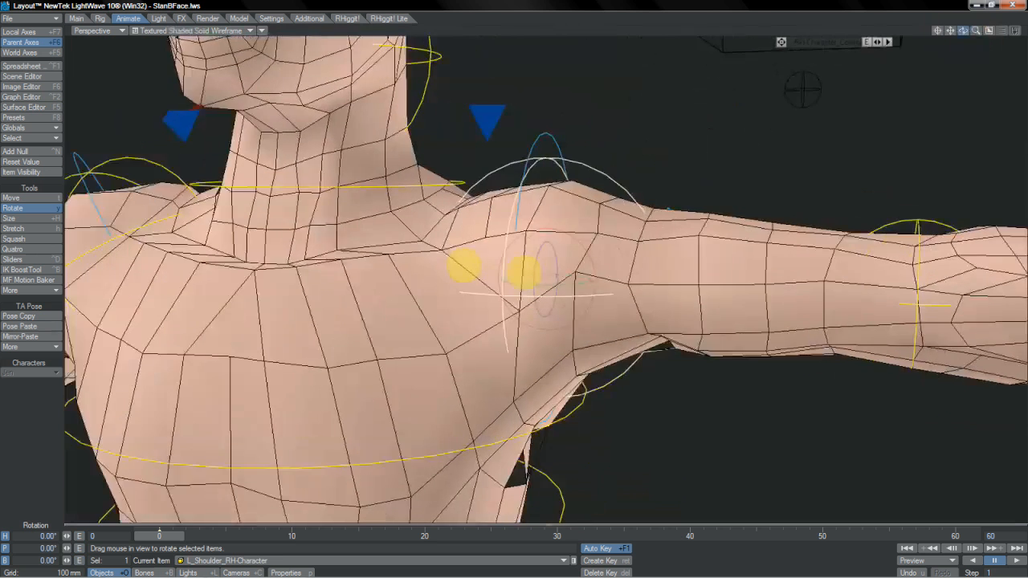
left_click_drag(498, 273, 562, 321)
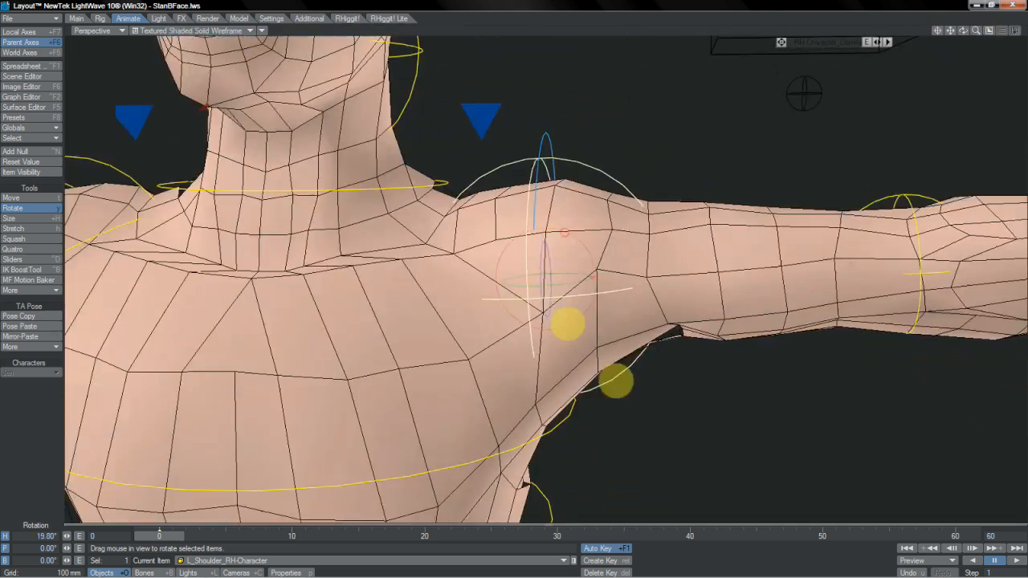
left_click_drag(570, 321, 522, 277)
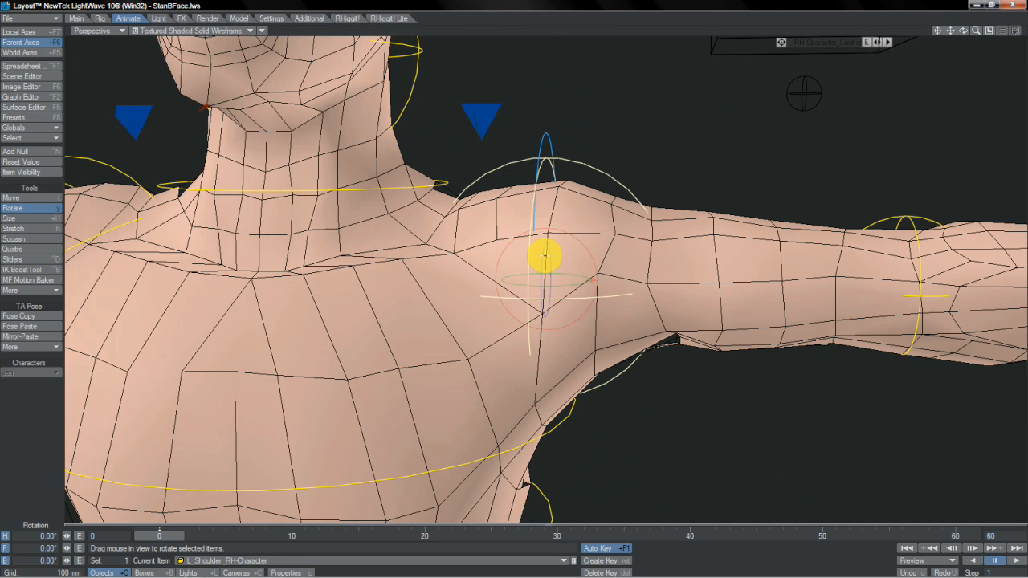
left_click_drag(546, 255, 634, 353)
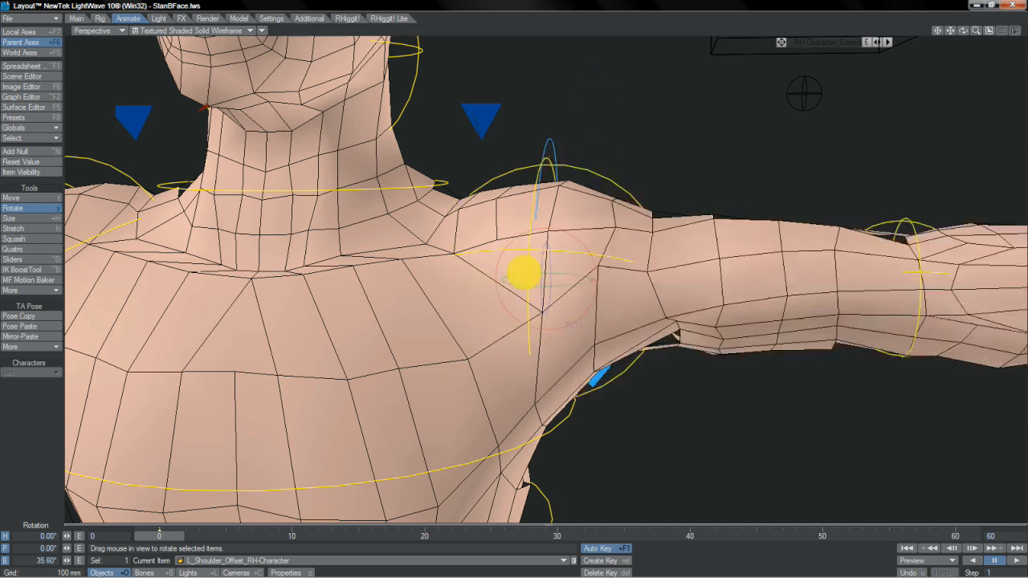
Step: Bank L_Shoulder_Offset to 25° and confirm L_Shoulder stays at zero rotation
left_click_drag(530, 277, 546, 297)
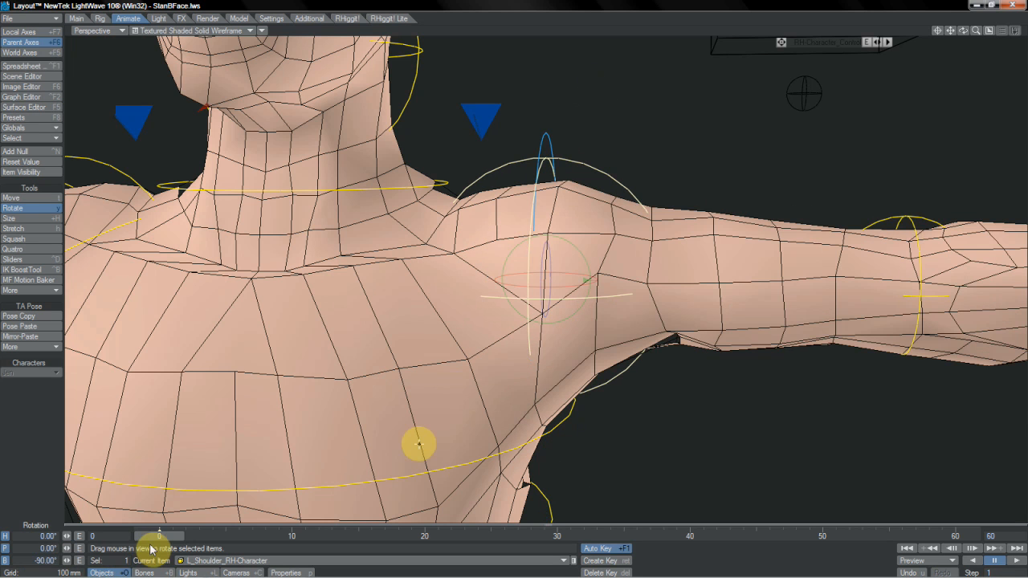
left_click_drag(417, 443, 572, 239)
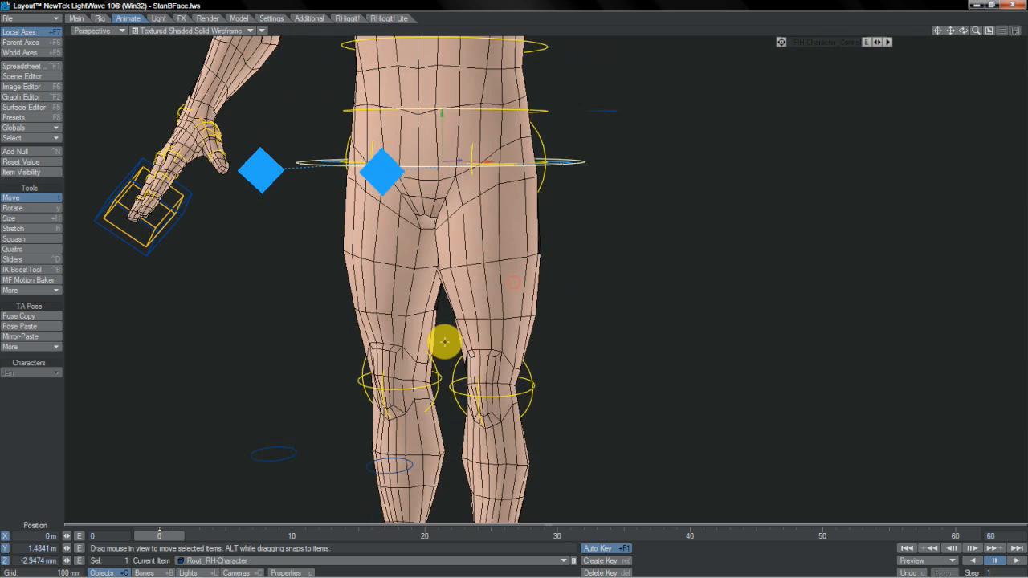
Step: Shift the body sideways by moving Root_Offset_RH-Character
left_click_drag(446, 341, 527, 281)
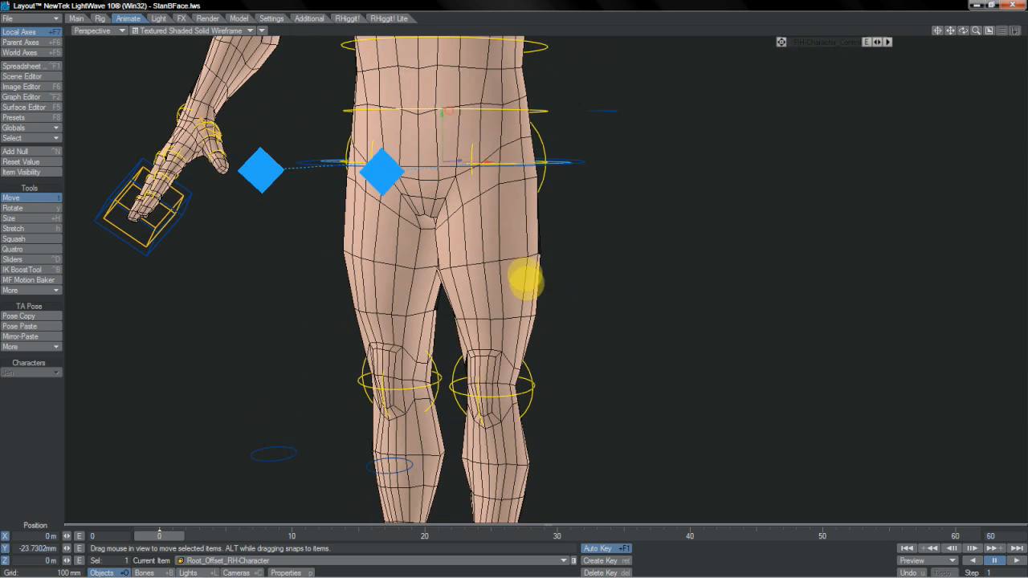
left_click(13, 208)
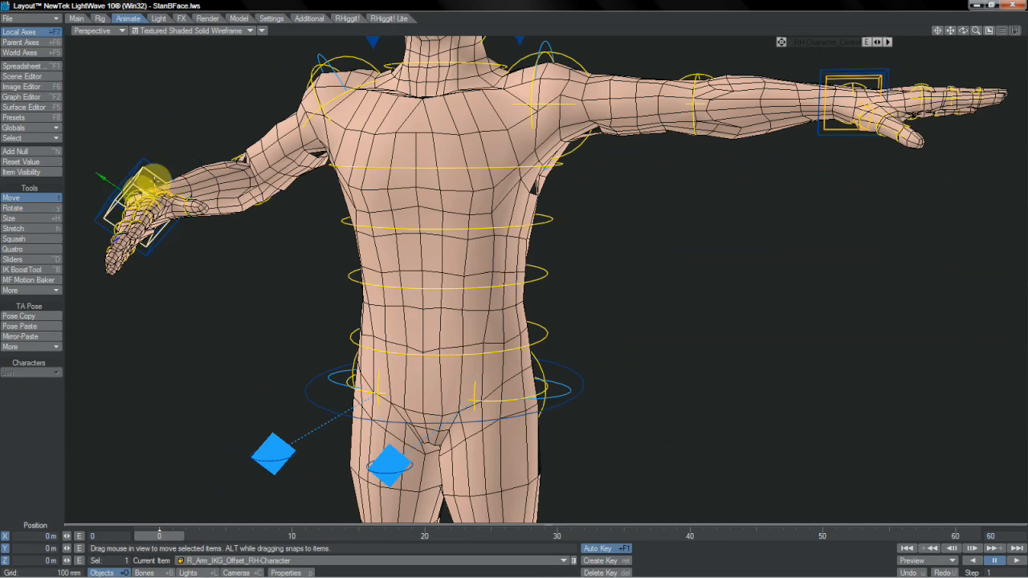
Step: Raise the right hand with its R_Arm_IKG offset and twist it at the wrist controller
left_click_drag(148, 193, 538, 257)
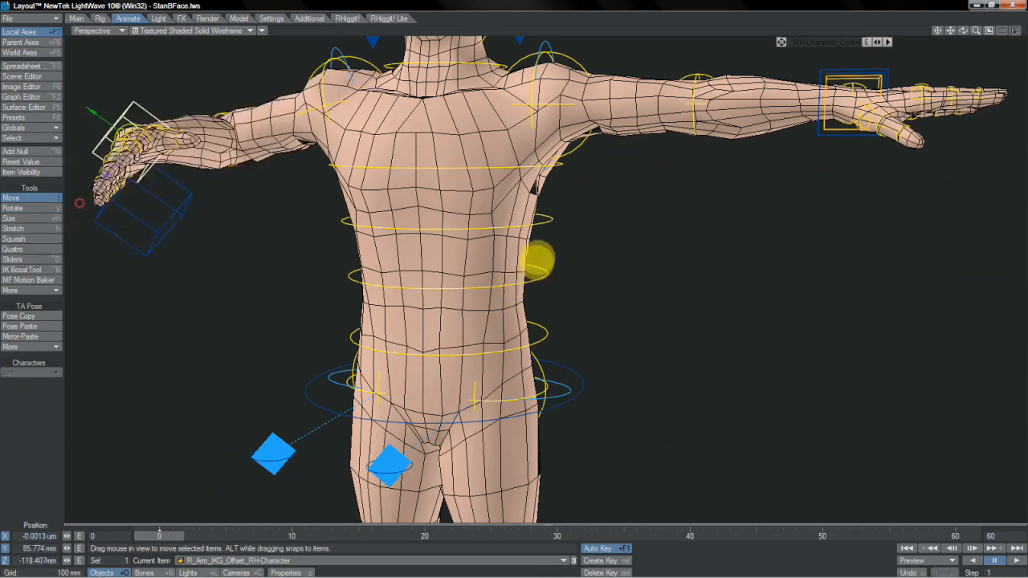
left_click_drag(538, 257, 514, 281)
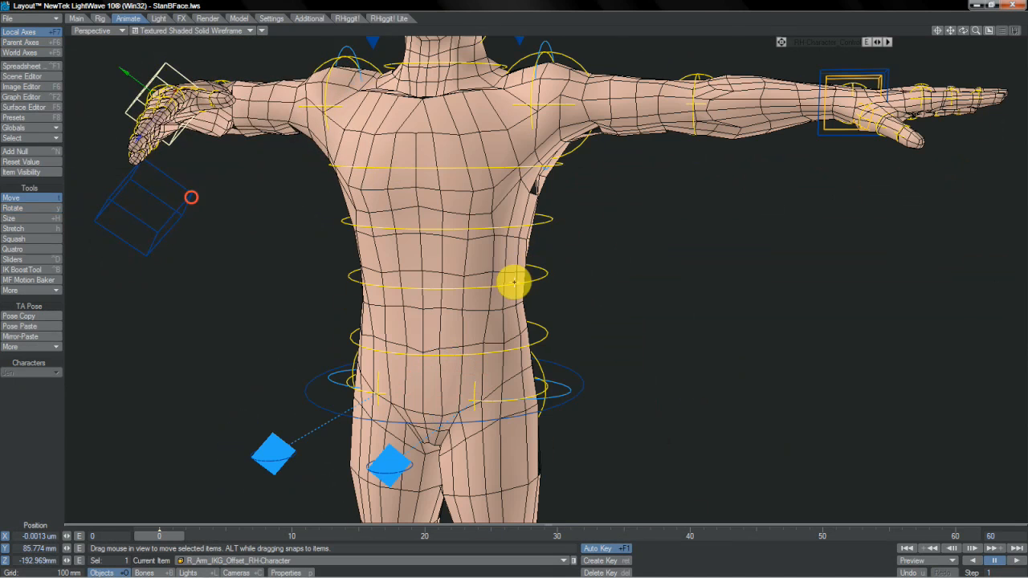
left_click(13, 209)
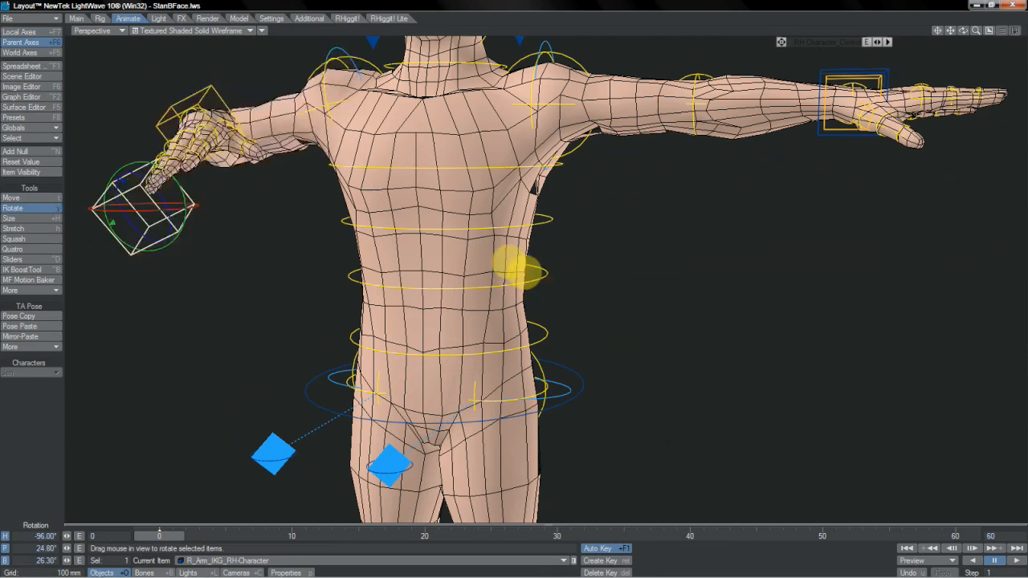
left_click_drag(522, 273, 590, 332)
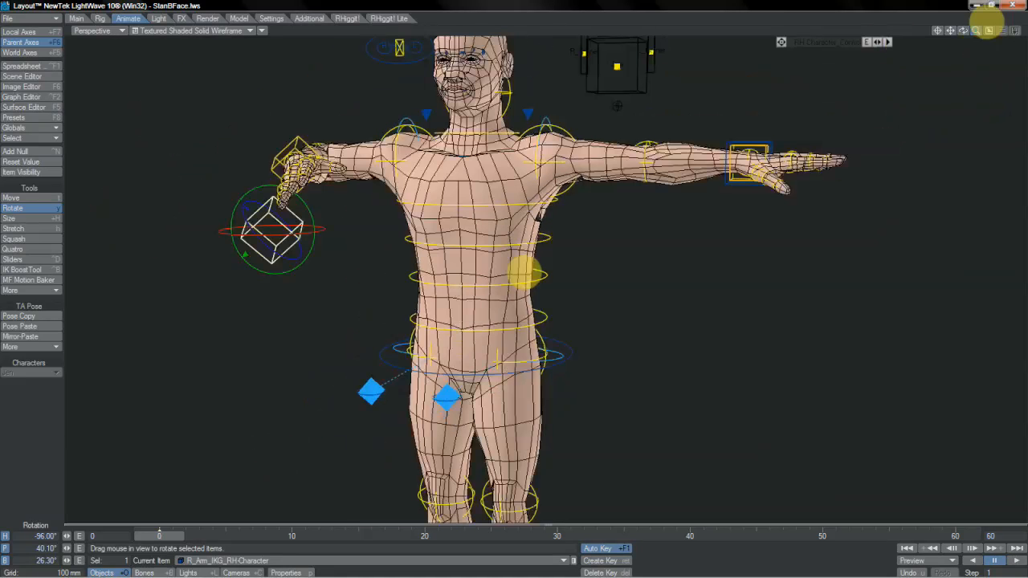
left_click(16, 198)
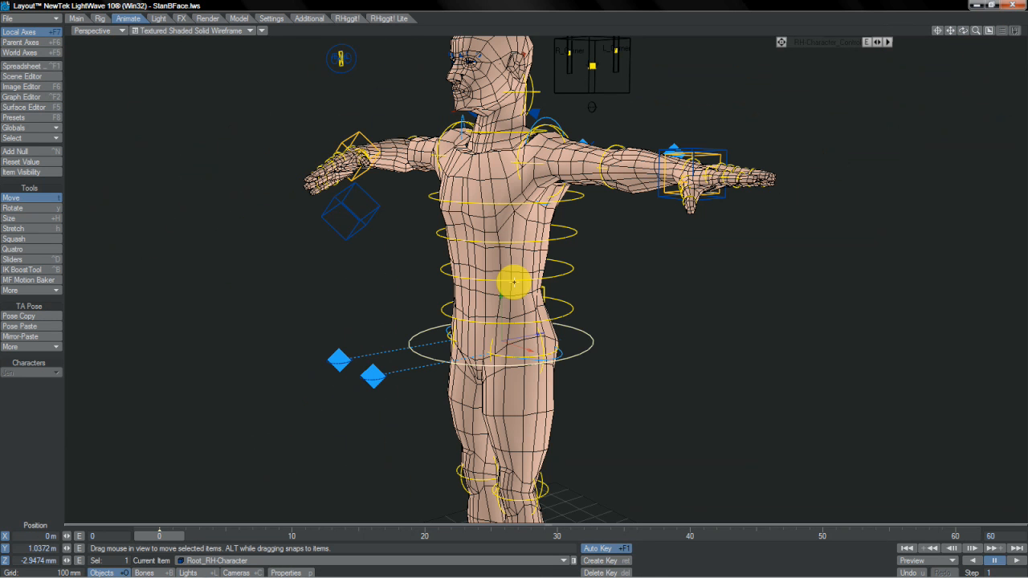
Step: Rotate L_Shoulder_Offset_RH-Character to swing the left arm down to hang at the side
left_click_drag(513, 282, 549, 125)
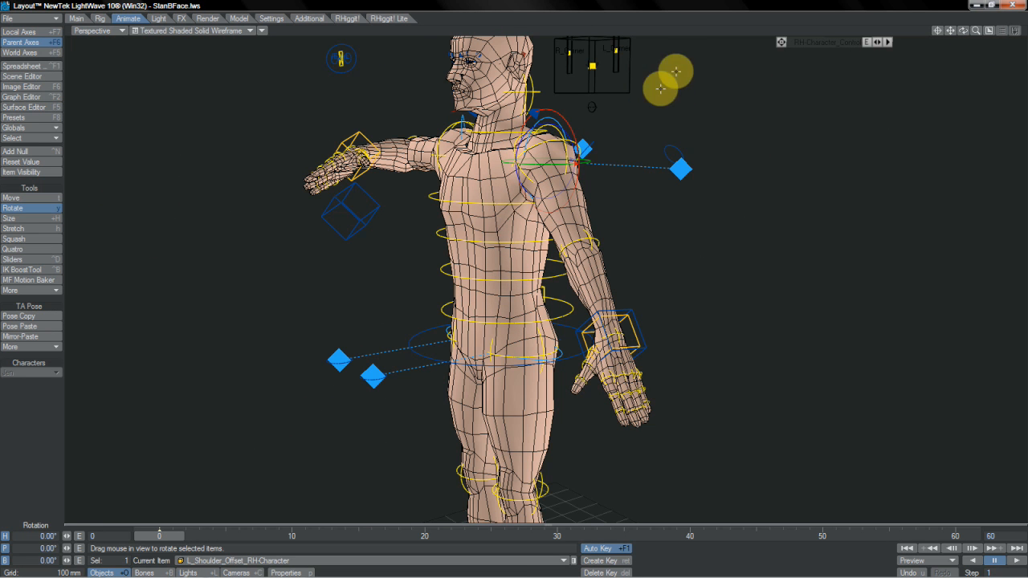
left_click_drag(678, 72, 665, 119)
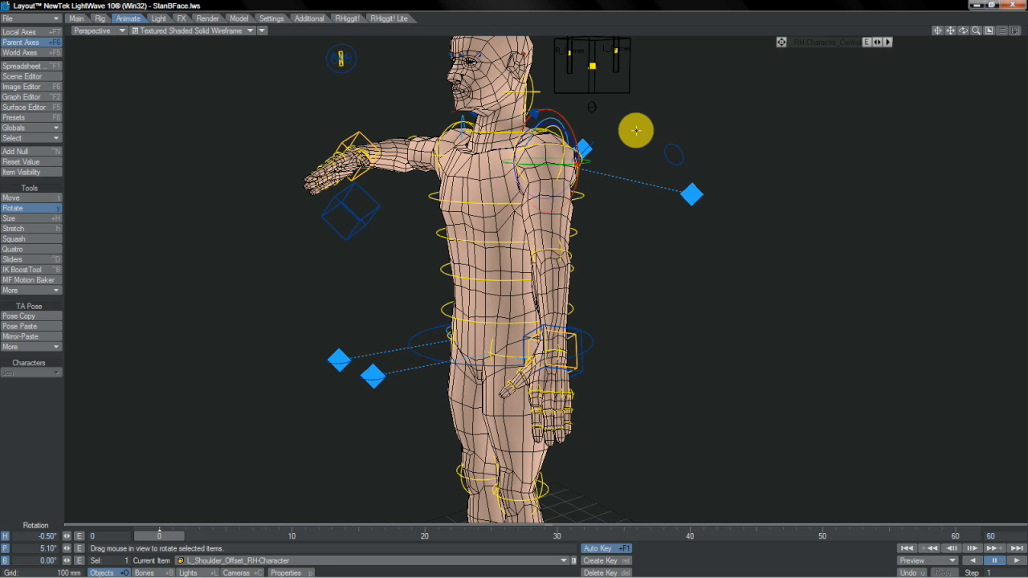
left_click_drag(635, 130, 522, 273)
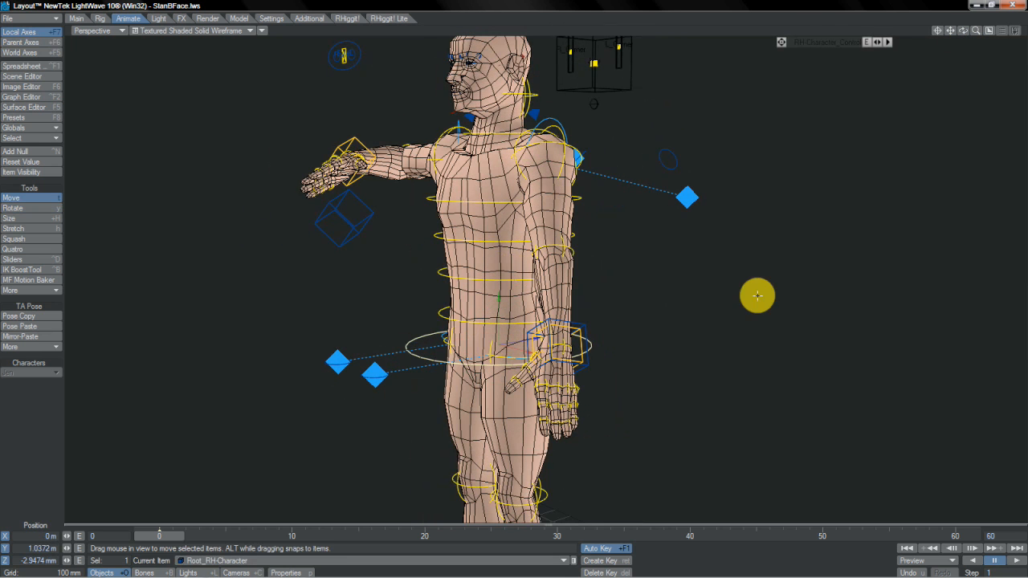
Step: Test-move Root_RH-Character and undo, then drag Root_Offset_RH-Character to shift the body while hands stay put
left_click_drag(757, 295, 485, 289)
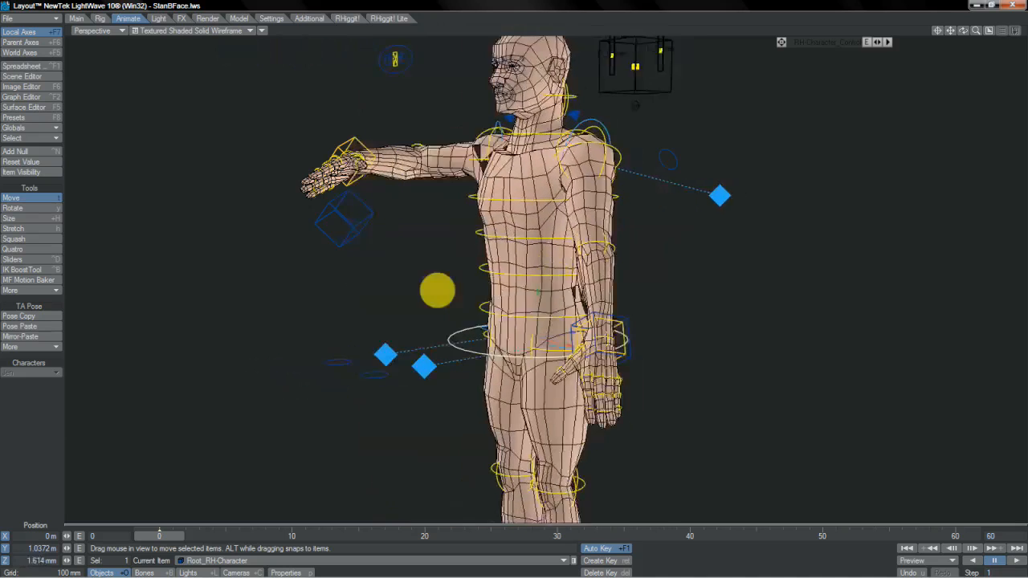
left_click_drag(436, 291, 538, 340)
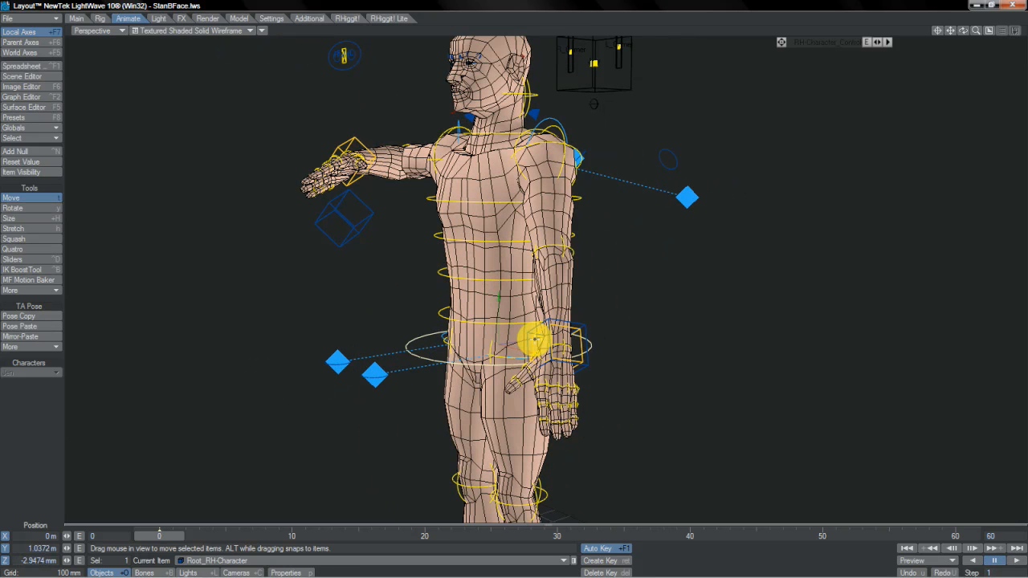
left_click_drag(533, 341, 527, 276)
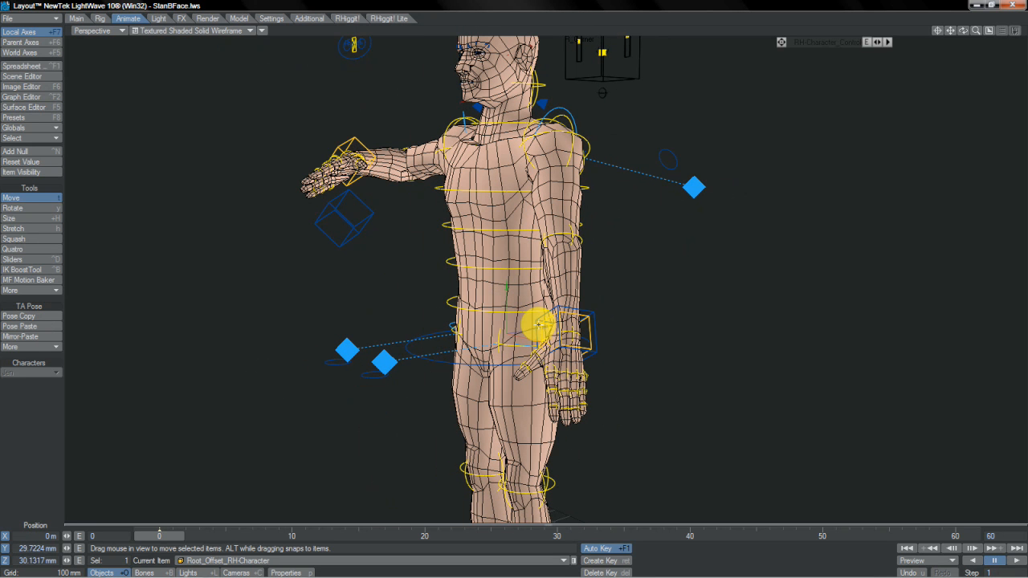
left_click_drag(533, 325, 517, 273)
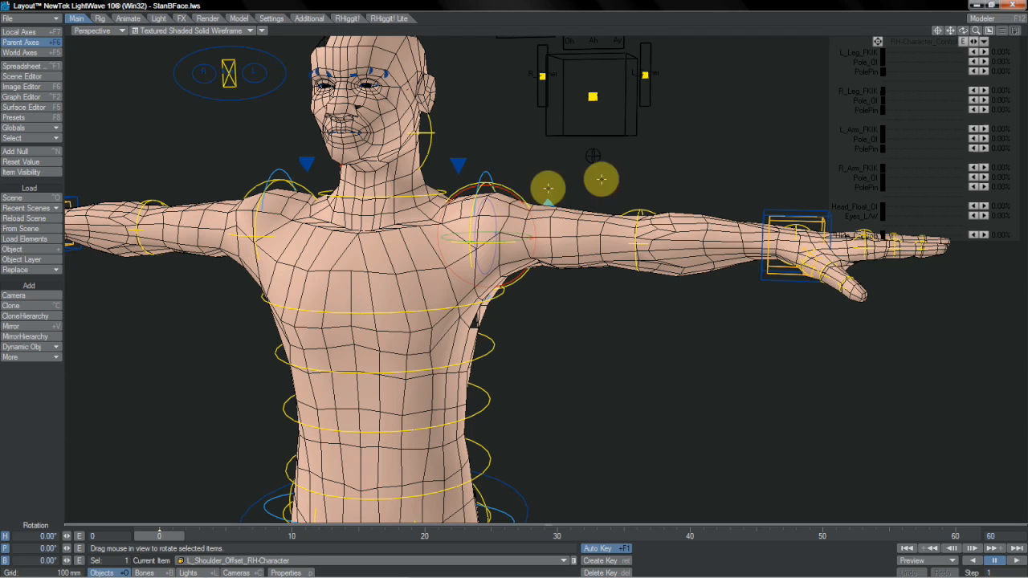
Step: Lower the left arm at an angle with FK controls, then rotate L_Shoulder_Offset and back
left_click_drag(547, 190, 505, 276)
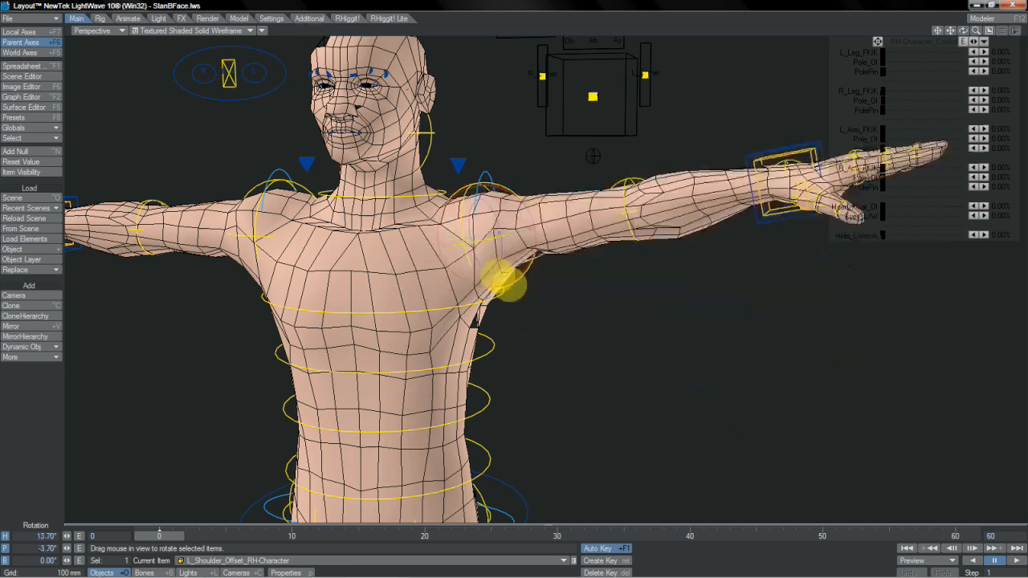
left_click_drag(498, 281, 607, 180)
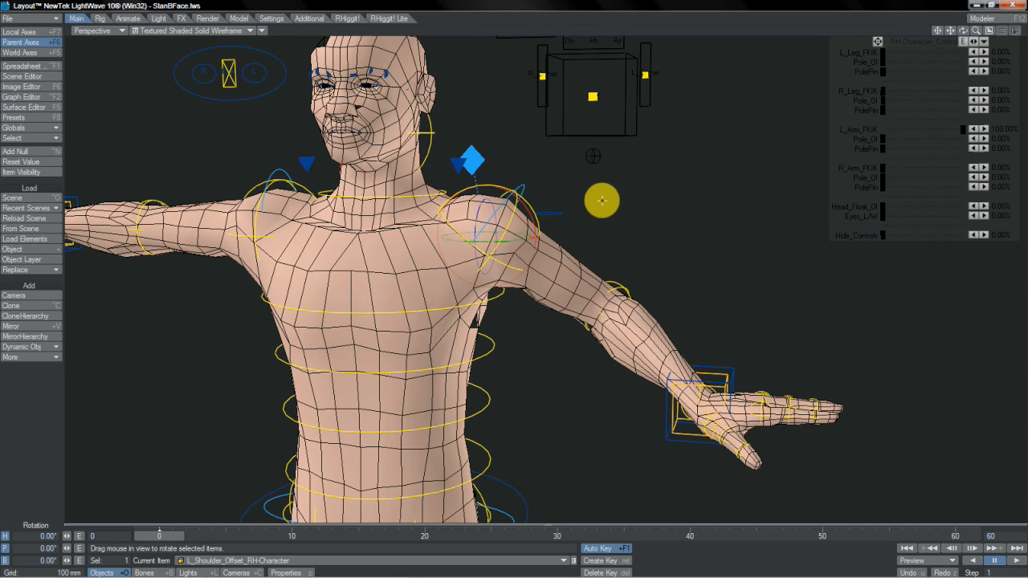
left_click_drag(602, 201, 554, 244)
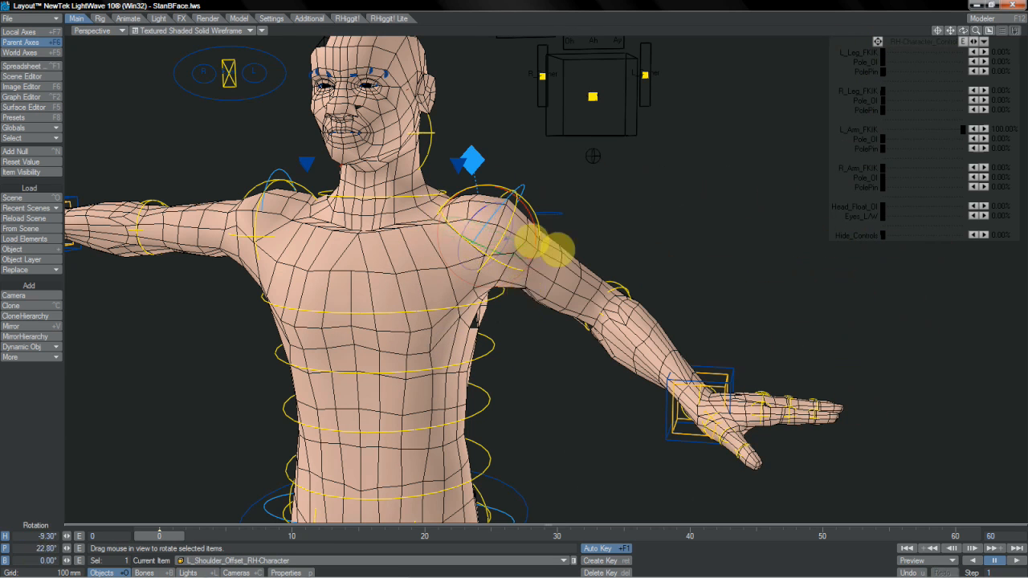
left_click_drag(546, 241, 505, 337)
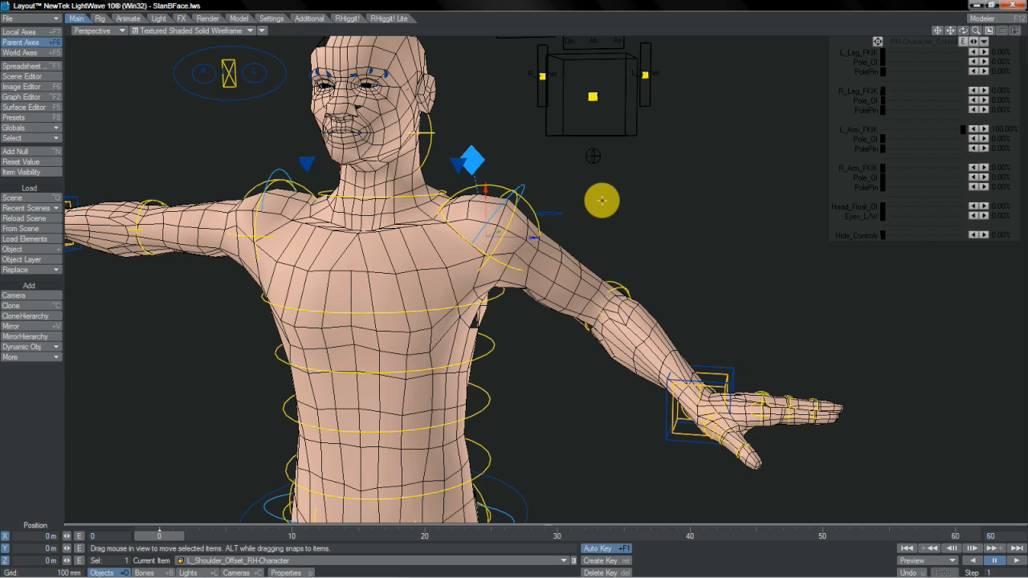
Step: Move the L_Shoulder_Offset pivot sideways and upward, shifting the shoulder joint
left_click_drag(602, 201, 521, 272)
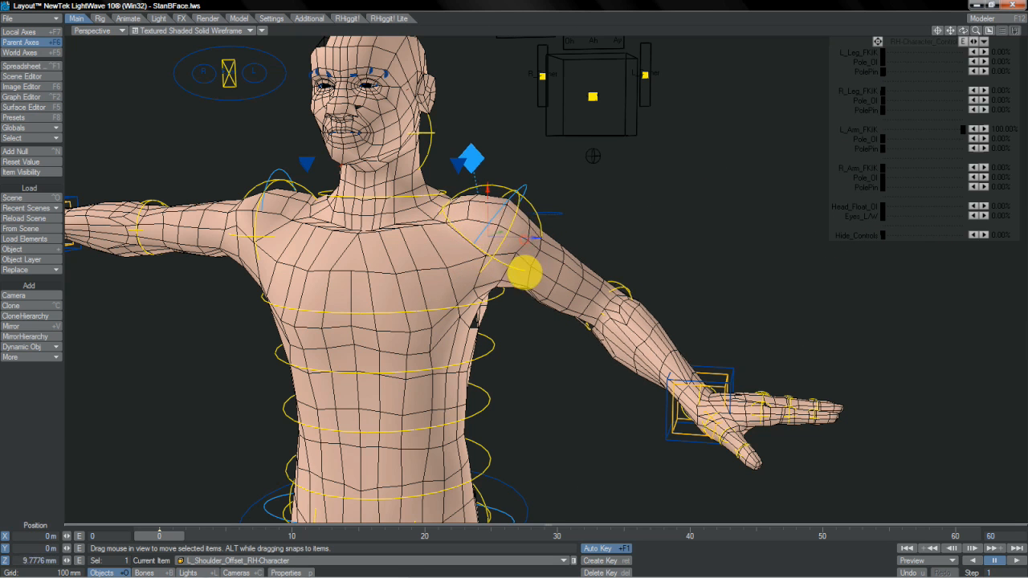
left_click_drag(522, 273, 522, 228)
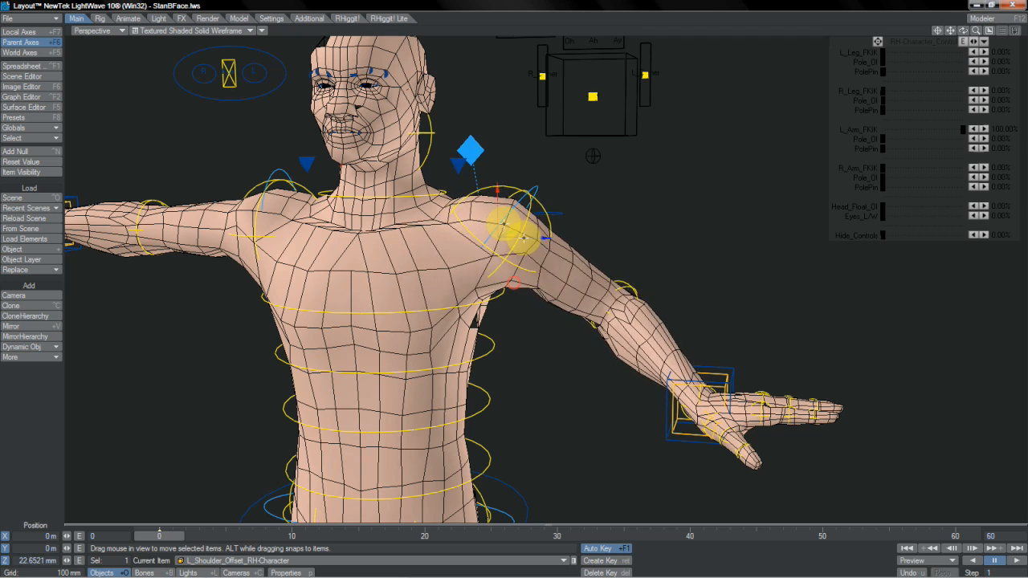
left_click_drag(511, 221, 527, 276)
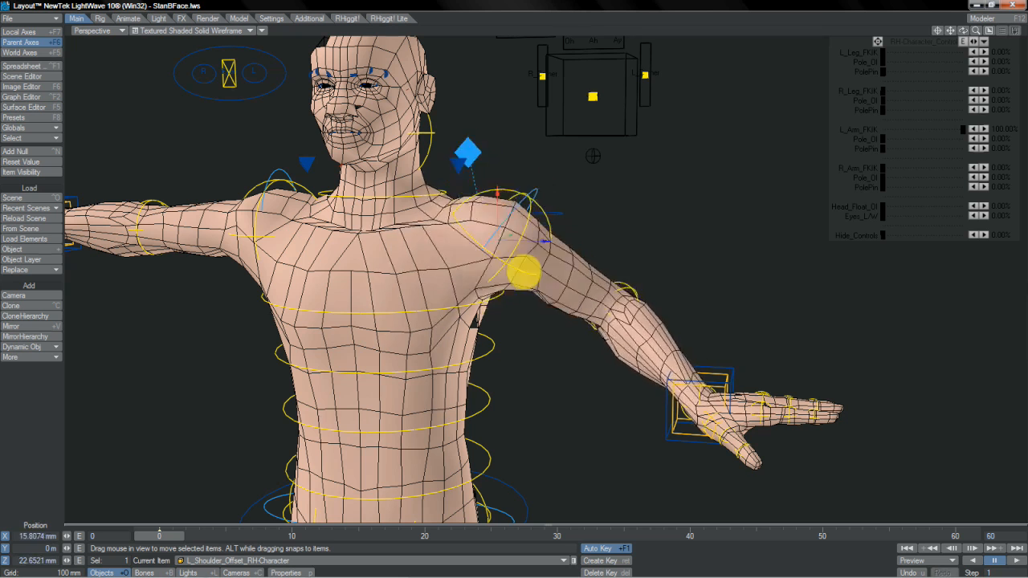
left_click_drag(530, 277, 498, 193)
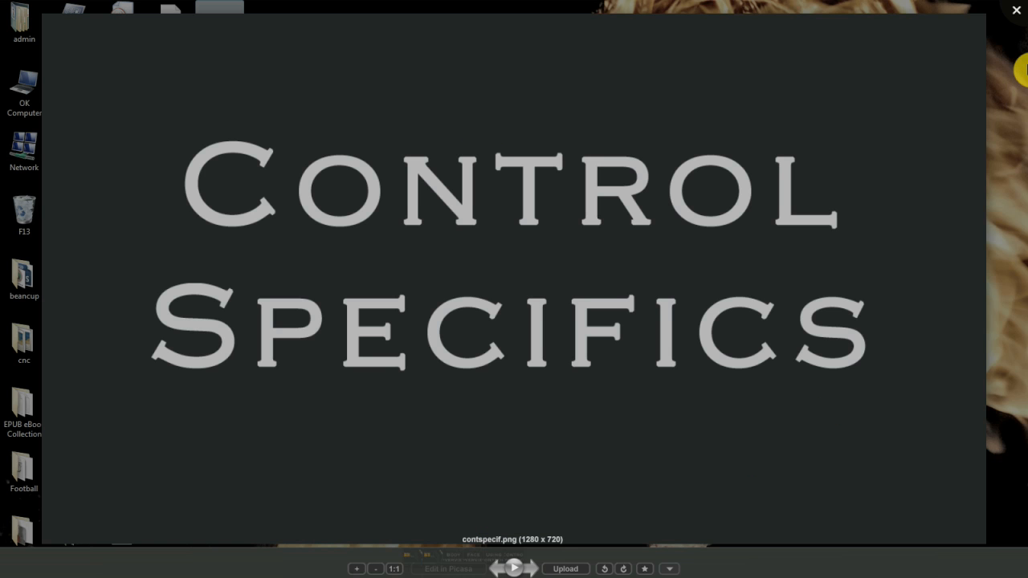
Step: Close the contspecif.png title card and return to the Layout scene
left_click(1015, 10)
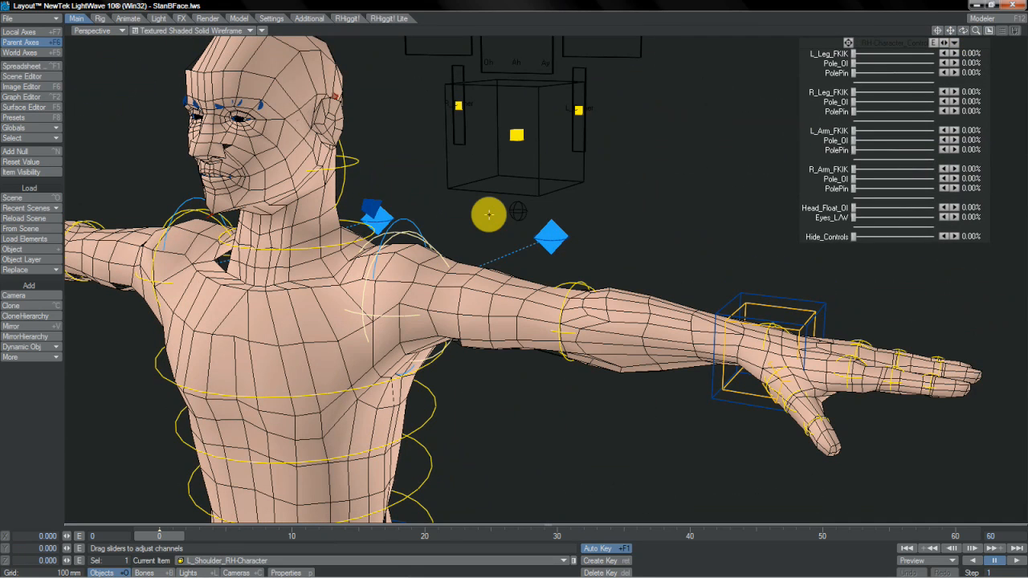
Step: Fold the left arm across the torso with shoulder and elbow FK, then move the IK goal to the hand
left_click_drag(488, 215, 446, 249)
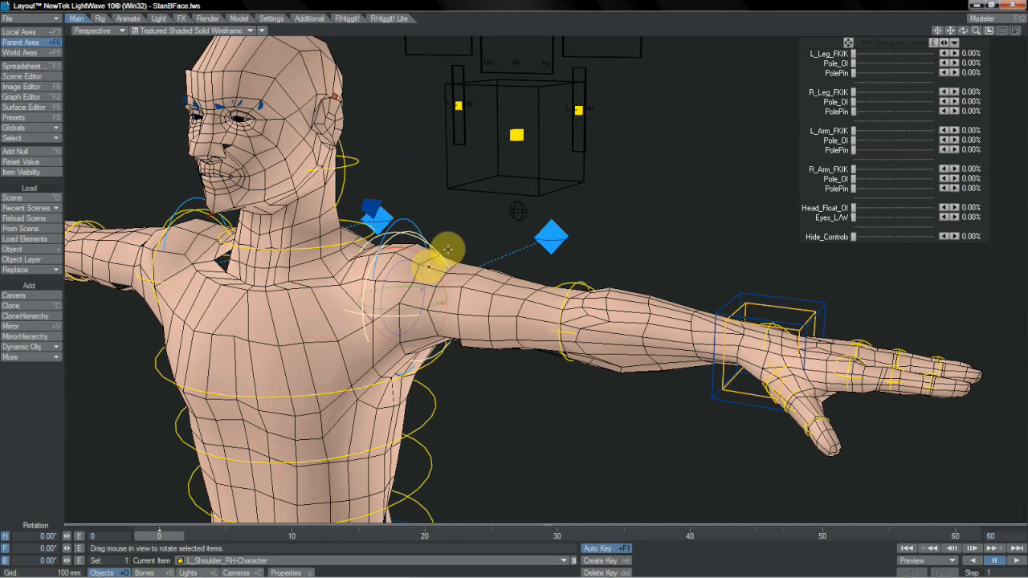
left_click_drag(446, 249, 524, 276)
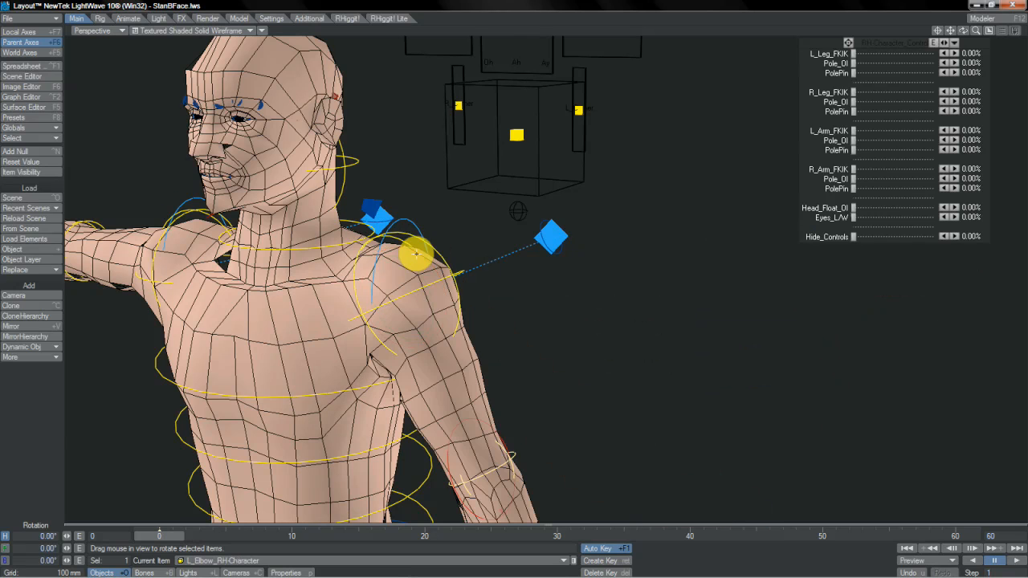
left_click_drag(417, 253, 527, 281)
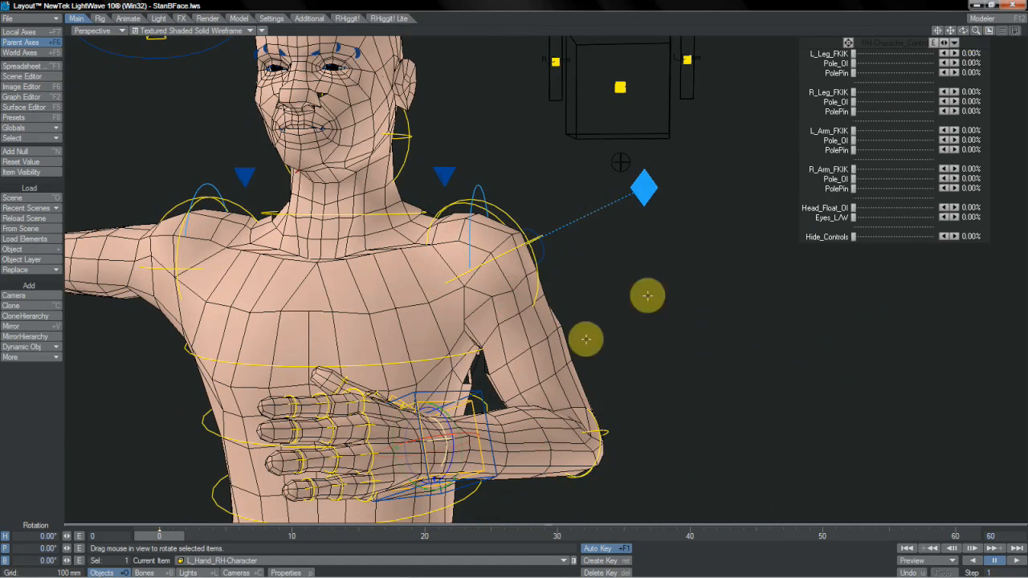
left_click_drag(586, 339, 437, 433)
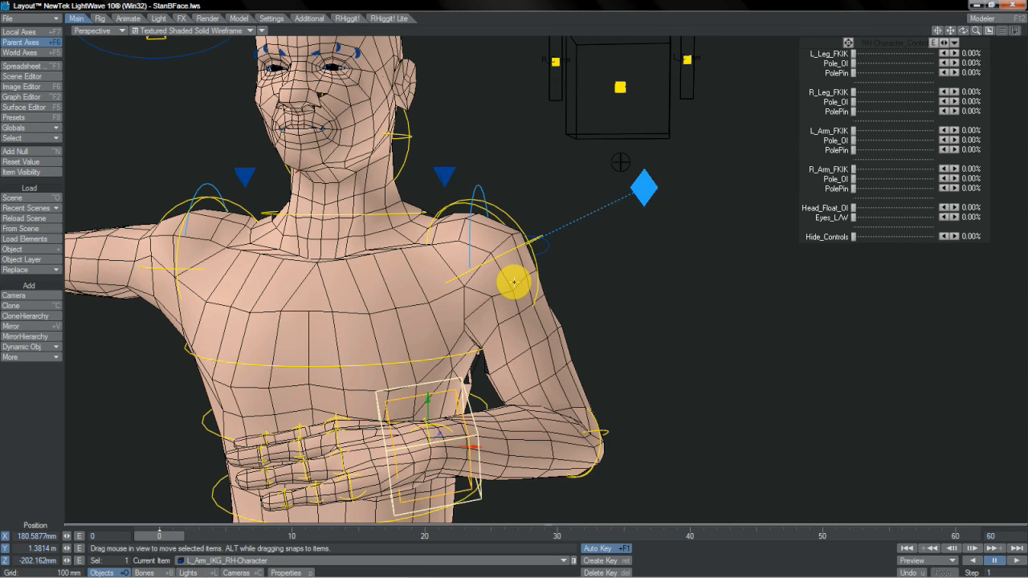
Step: Set L_Arm_FKIK to 100%, rotate the elbow outward and move the hand goal
left_click_drag(510, 282, 687, 231)
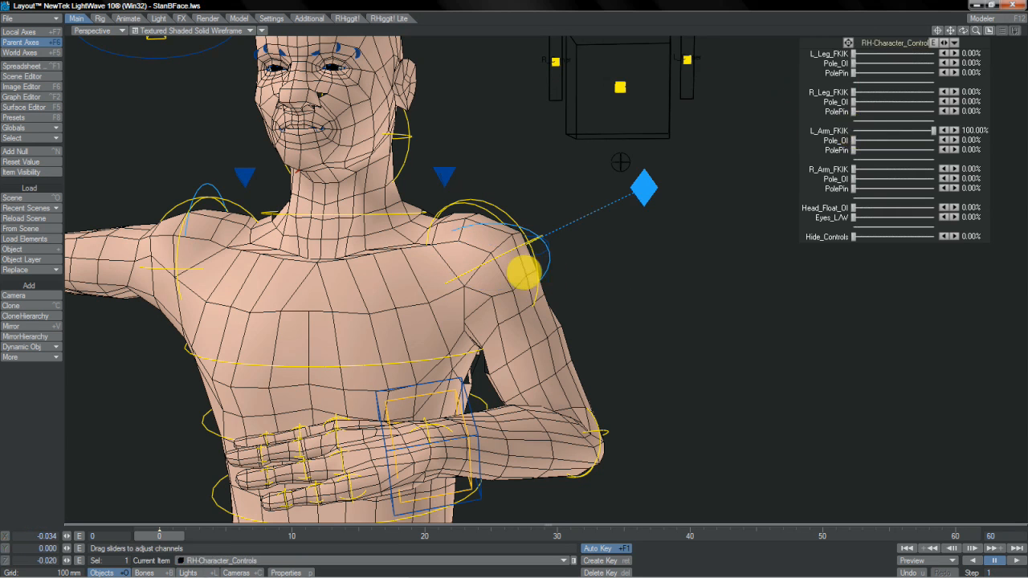
left_click_drag(522, 273, 473, 421)
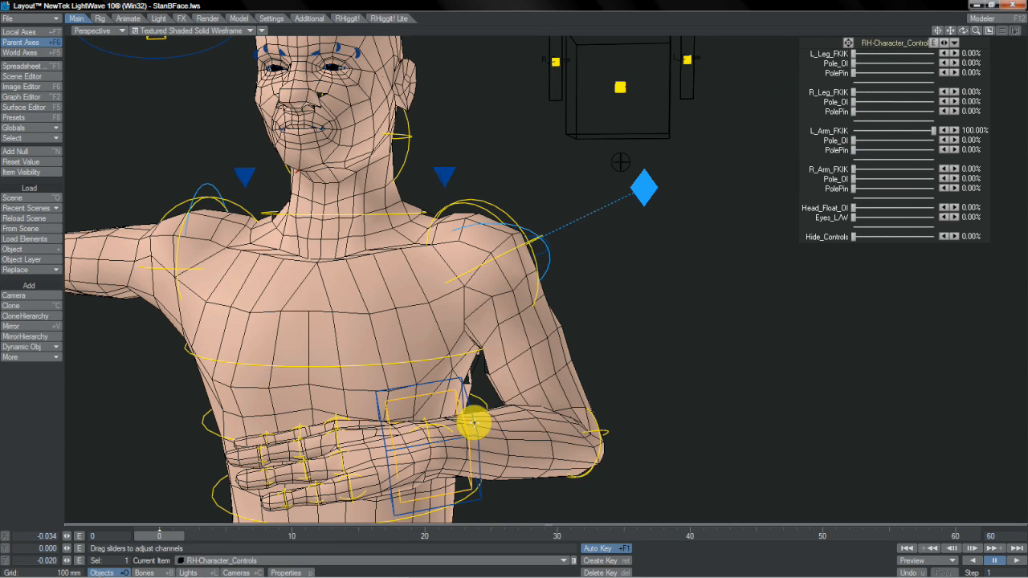
left_click_drag(473, 425, 514, 273)
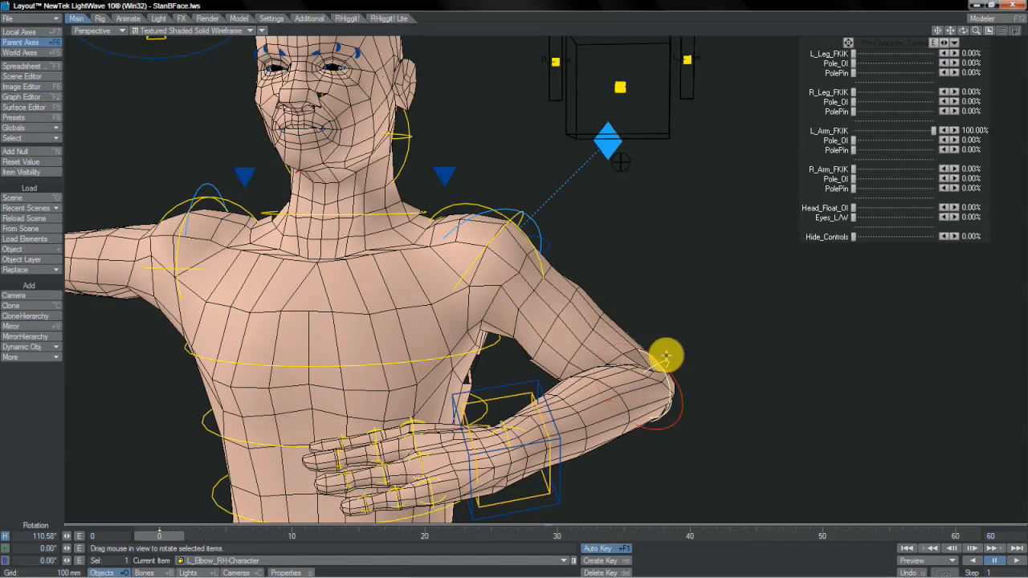
left_click_drag(667, 356, 645, 350)
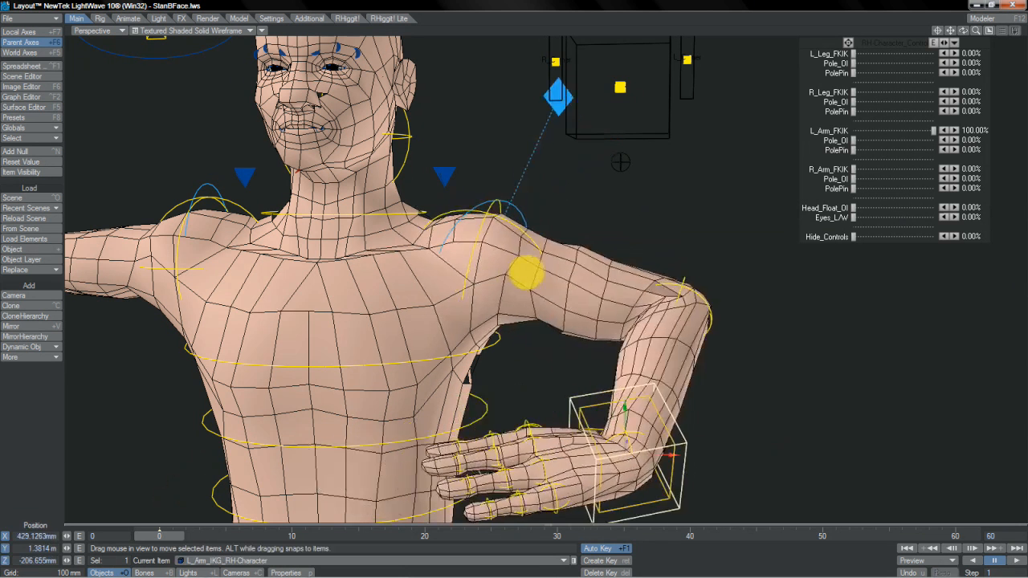
Step: Rotate the L_Arm_IKG hand goal to tilt and twist the hand downward
left_click_drag(530, 276, 687, 449)
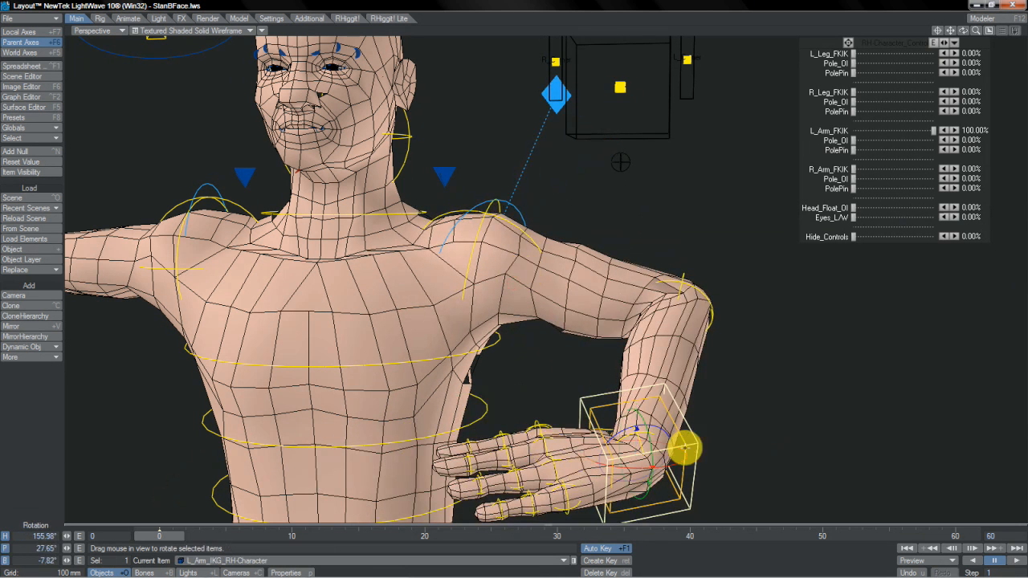
left_click_drag(687, 450, 667, 418)
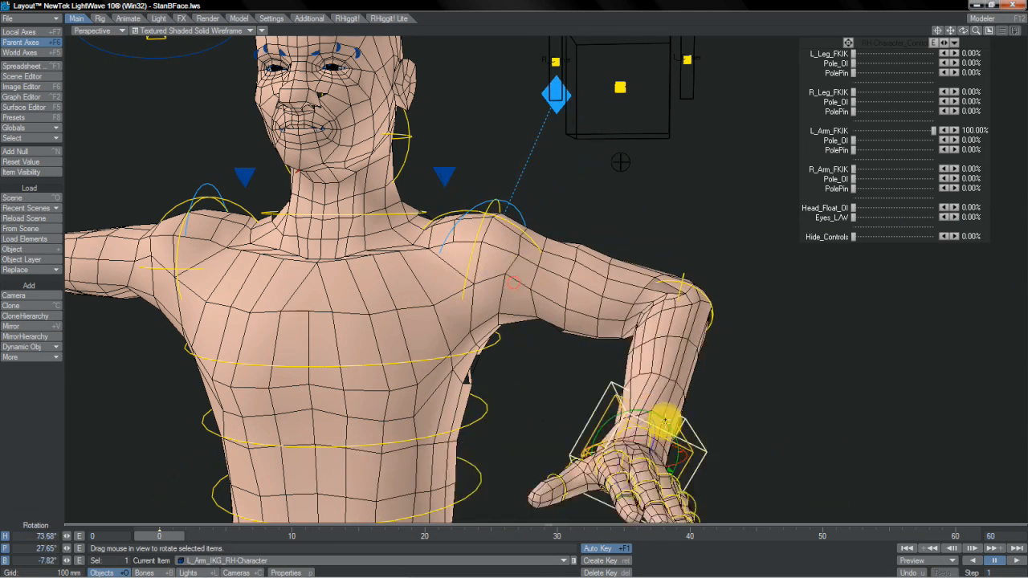
left_click_drag(666, 417, 666, 426)
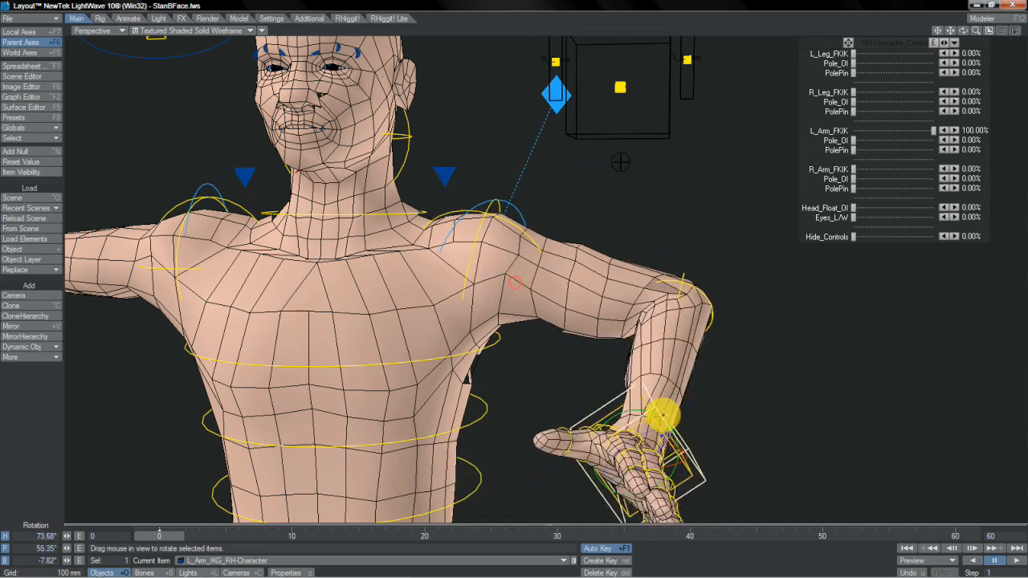
Step: Blend L_Arm_FKIK to 50% then 0%, and rotate L_Shoulder to swing the upper arm
left_click_drag(658, 418, 505, 201)
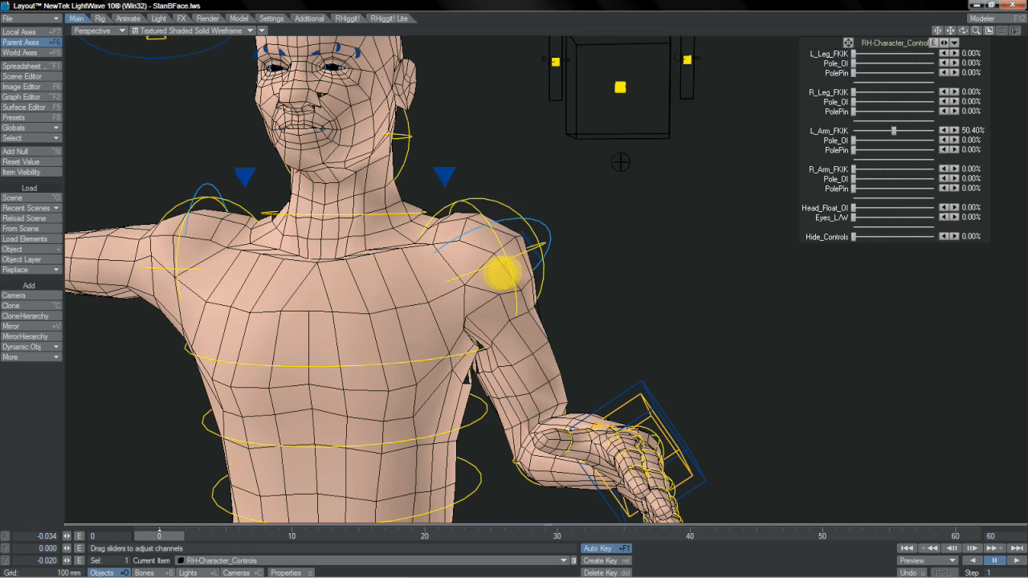
left_click(514, 281)
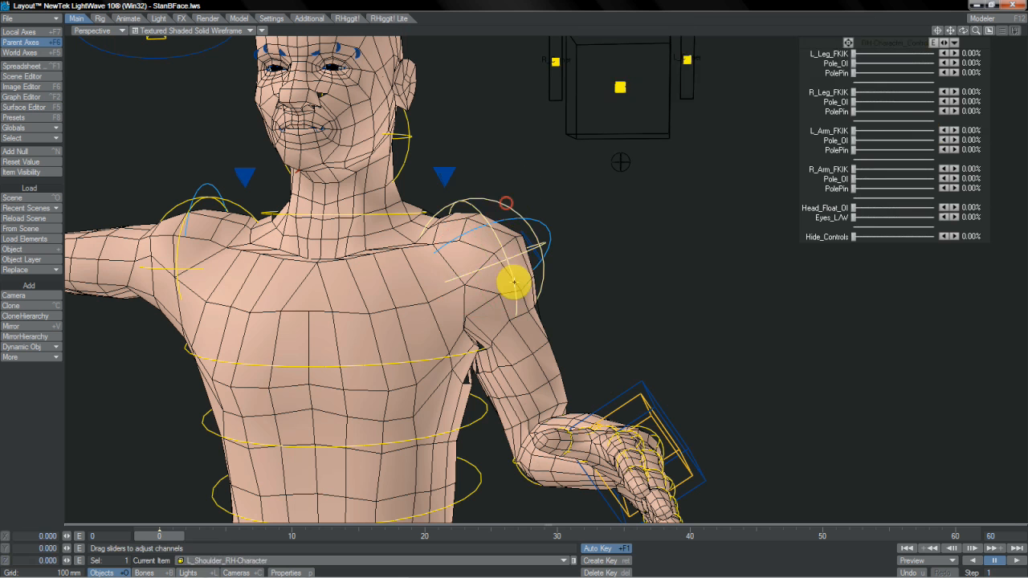
left_click_drag(514, 281, 578, 276)
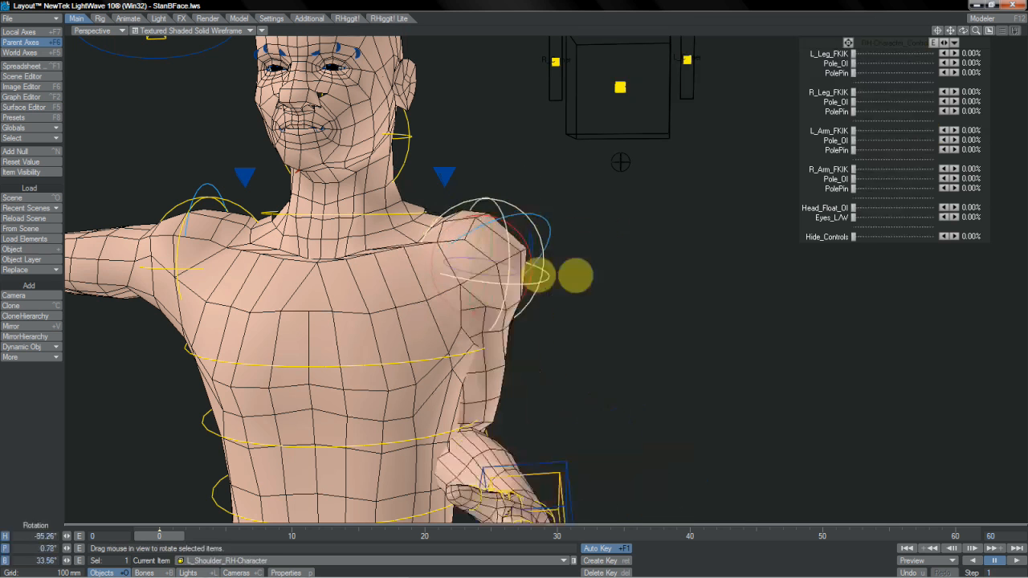